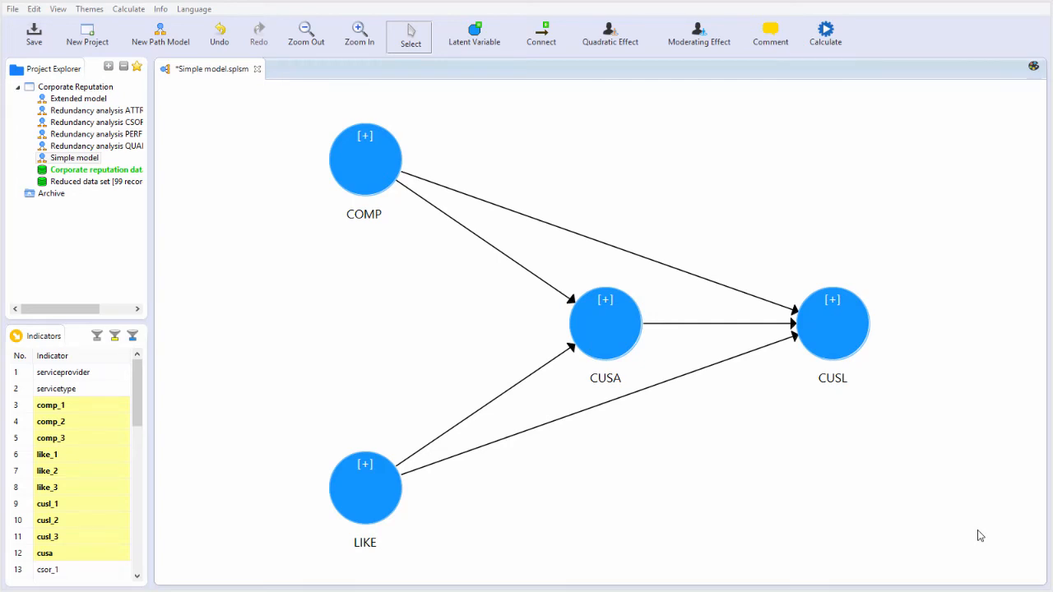
mouse_move(853, 492)
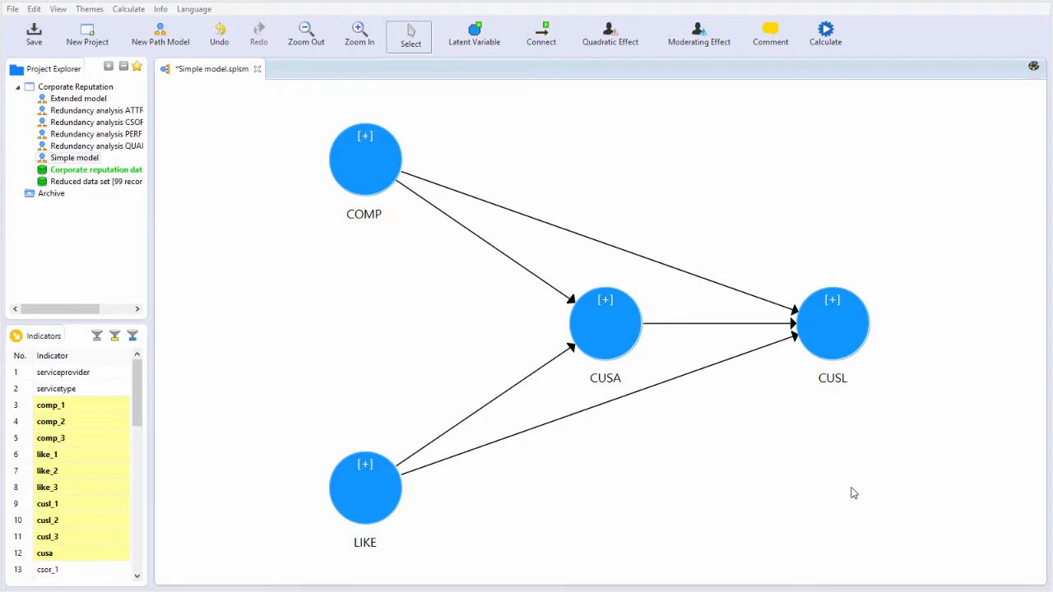
mouse_move(835, 496)
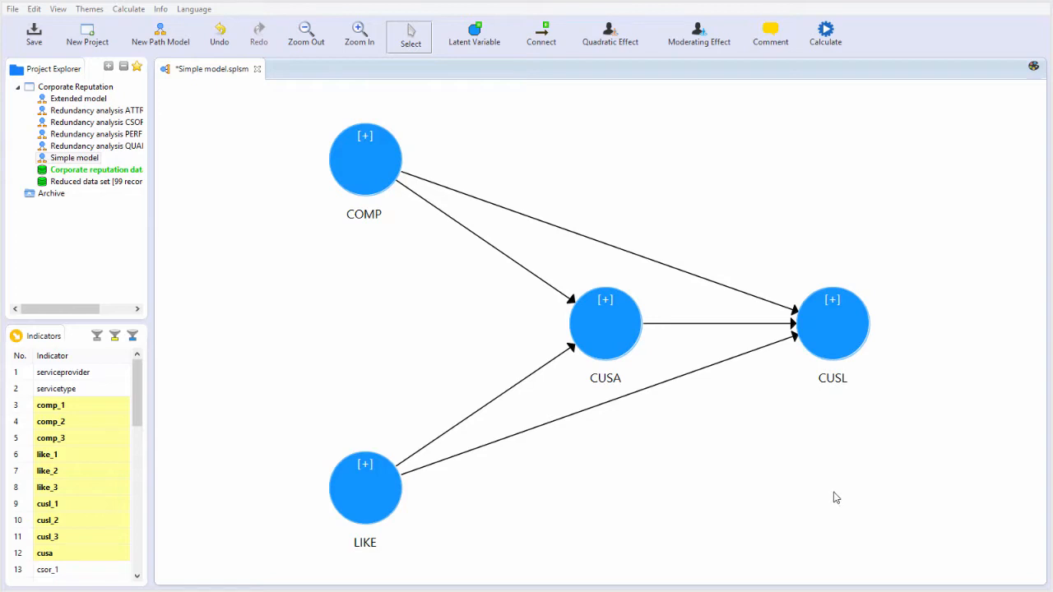
mouse_move(383, 291)
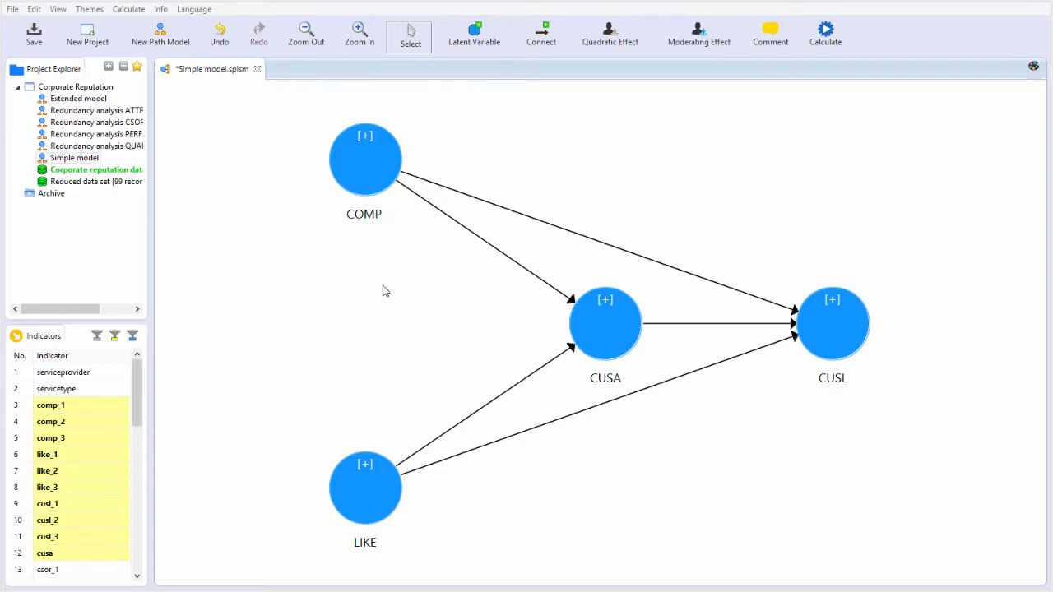
mouse_move(254, 365)
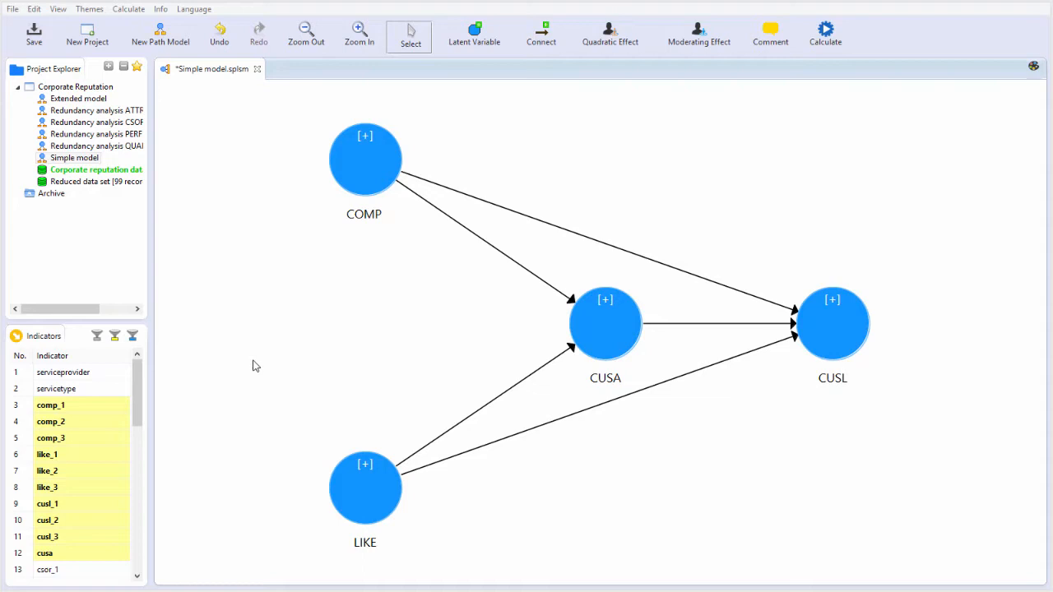
mouse_move(600, 350)
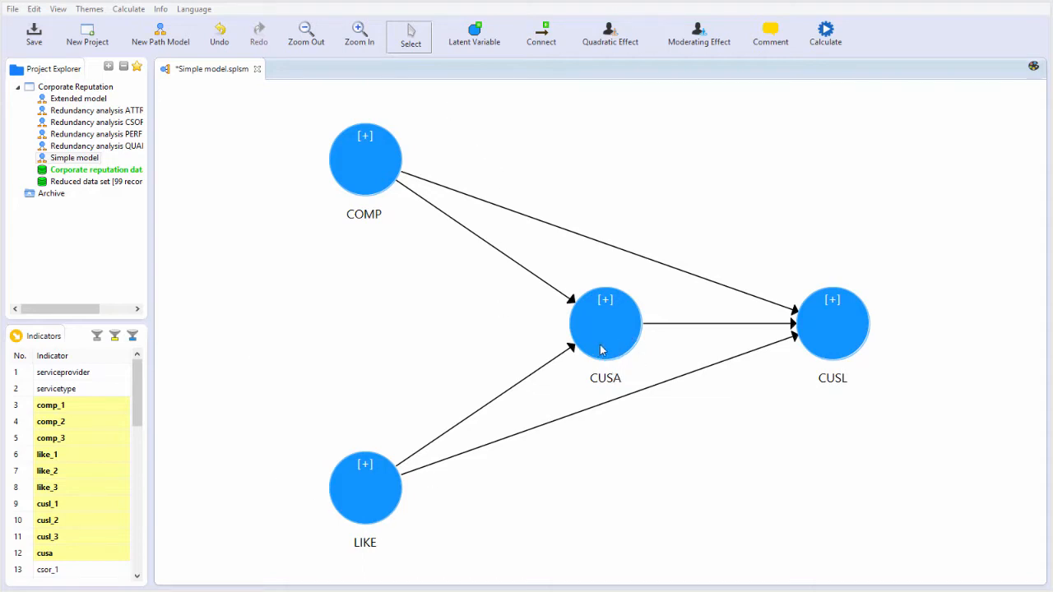
mouse_move(843, 350)
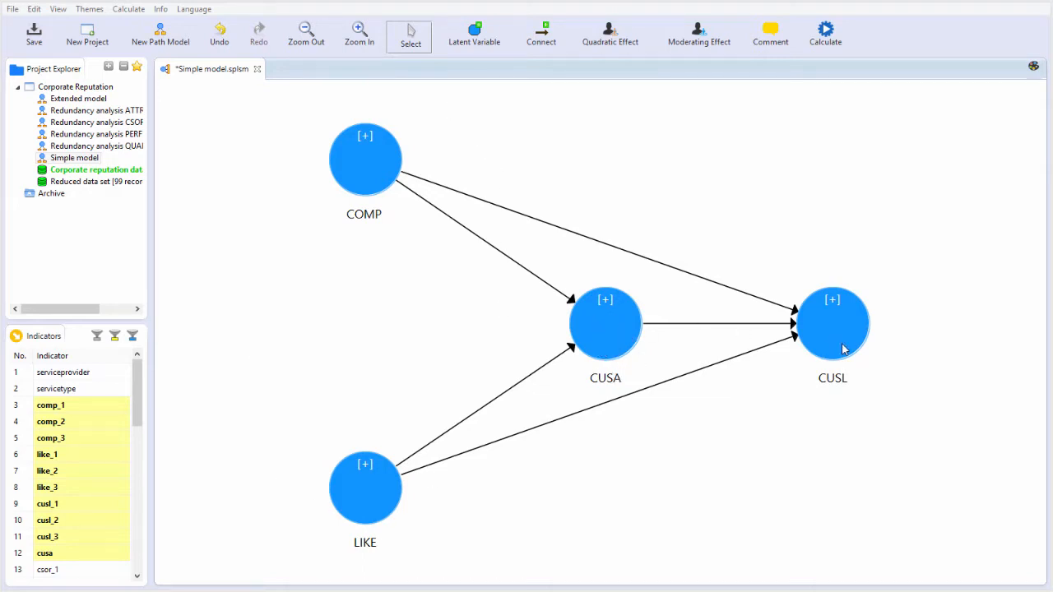
mouse_move(864, 341)
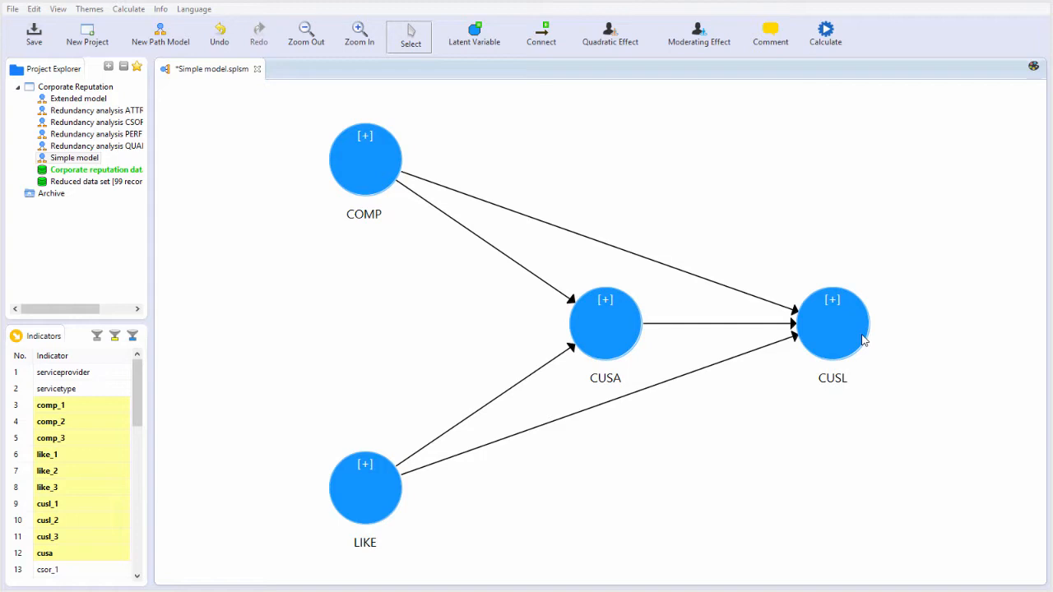
mouse_move(264, 254)
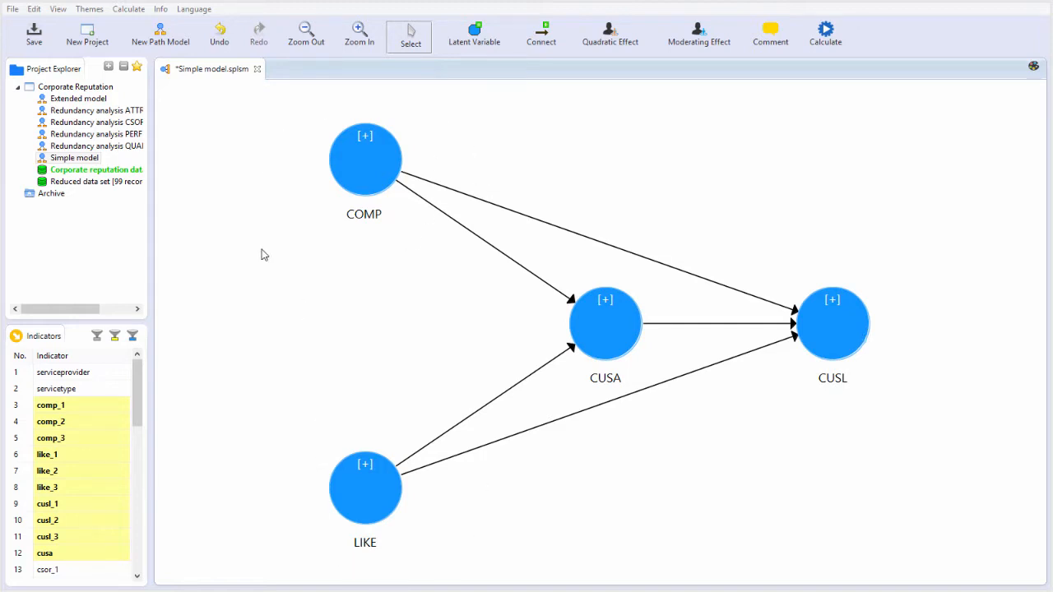
mouse_move(397, 105)
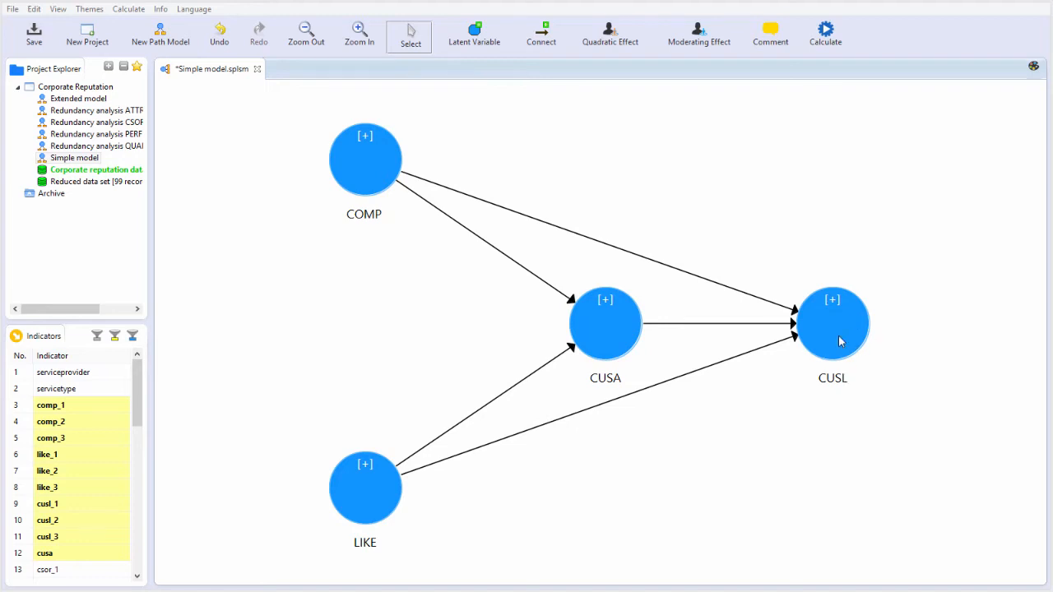
mouse_move(800, 471)
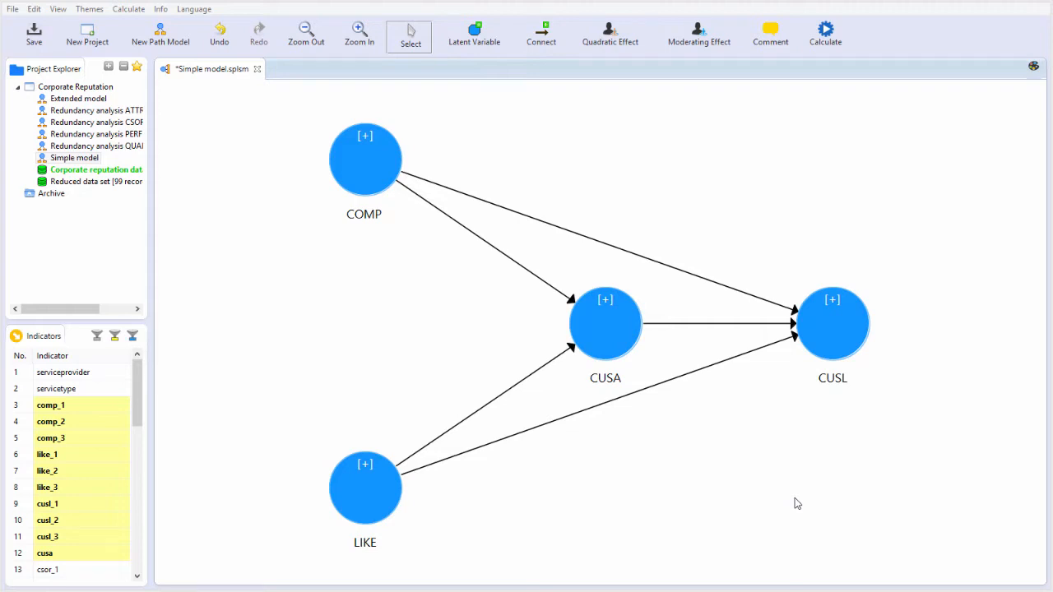
mouse_move(513, 276)
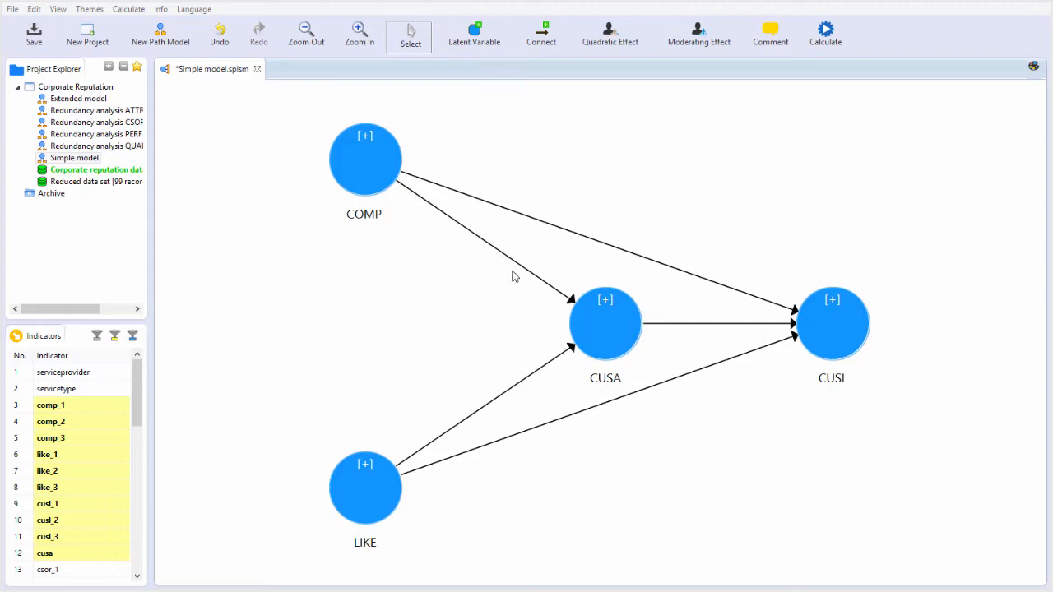
mouse_move(597, 459)
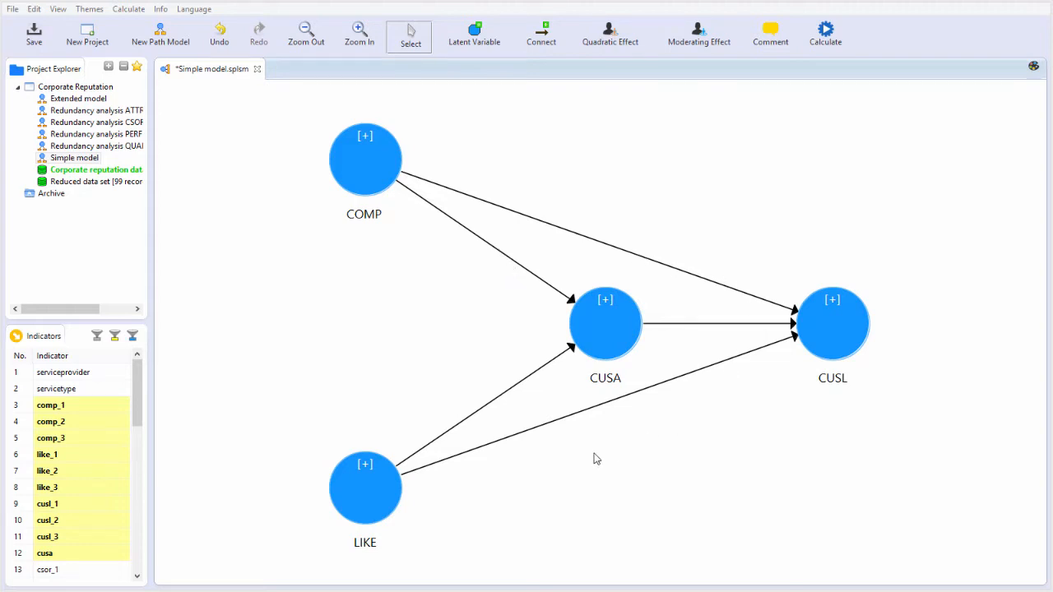
mouse_move(449, 293)
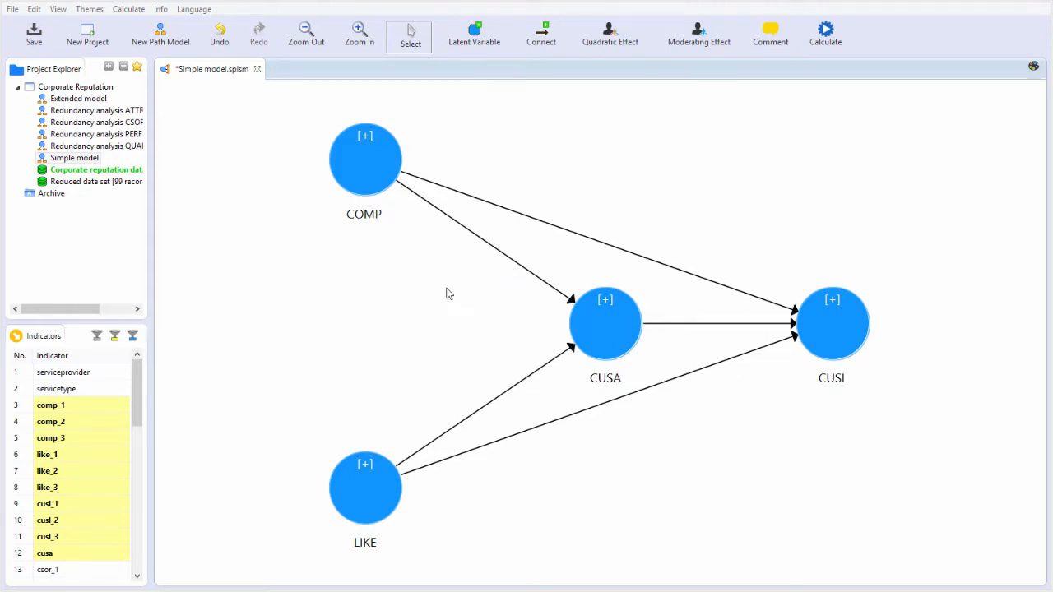
mouse_move(457, 299)
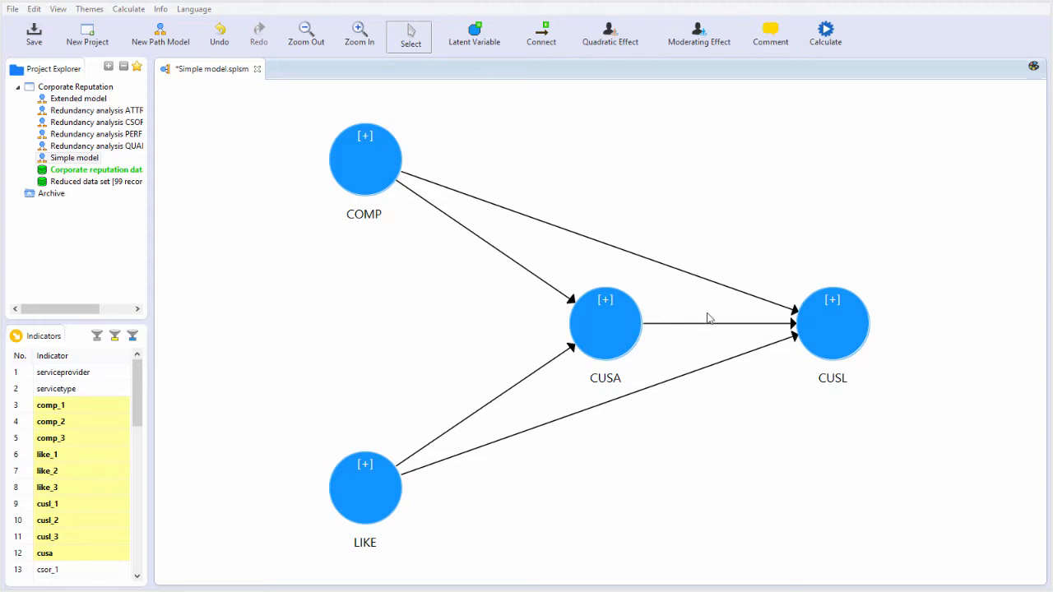
mouse_move(726, 431)
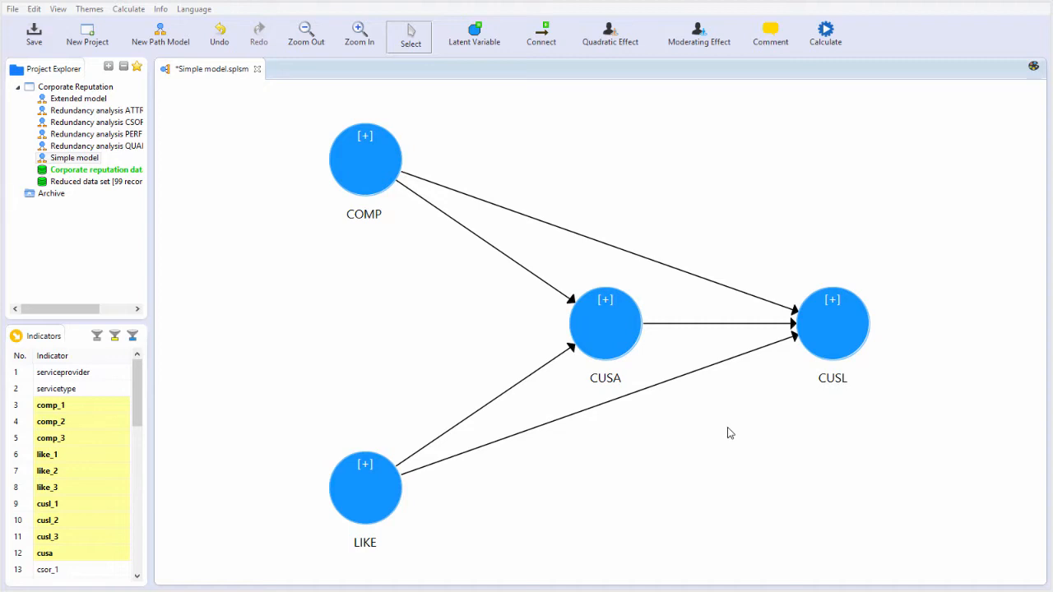
mouse_move(487, 249)
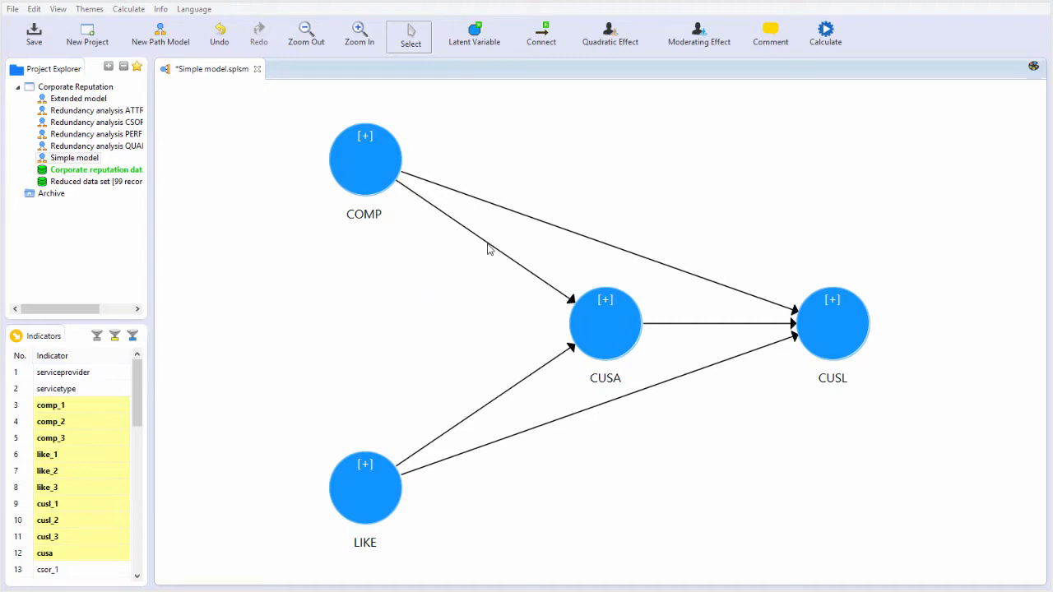
mouse_move(542, 335)
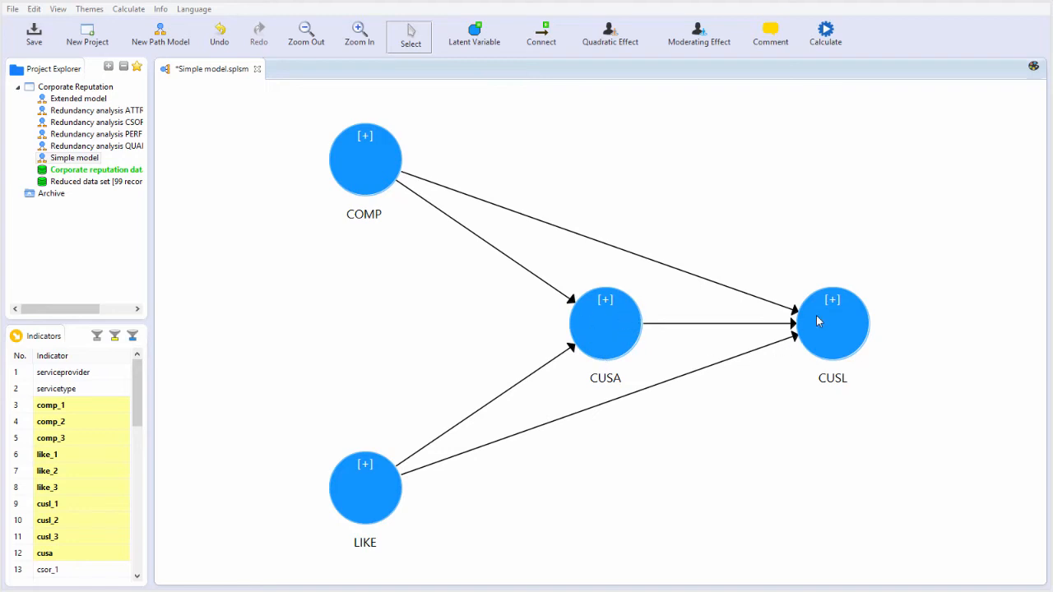
mouse_move(771, 331)
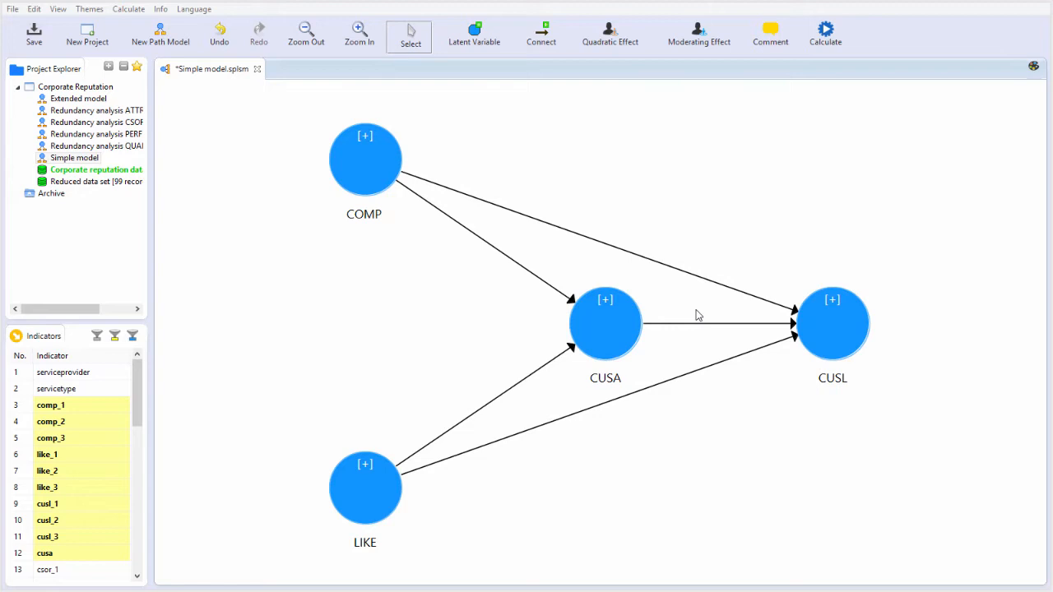
mouse_move(668, 444)
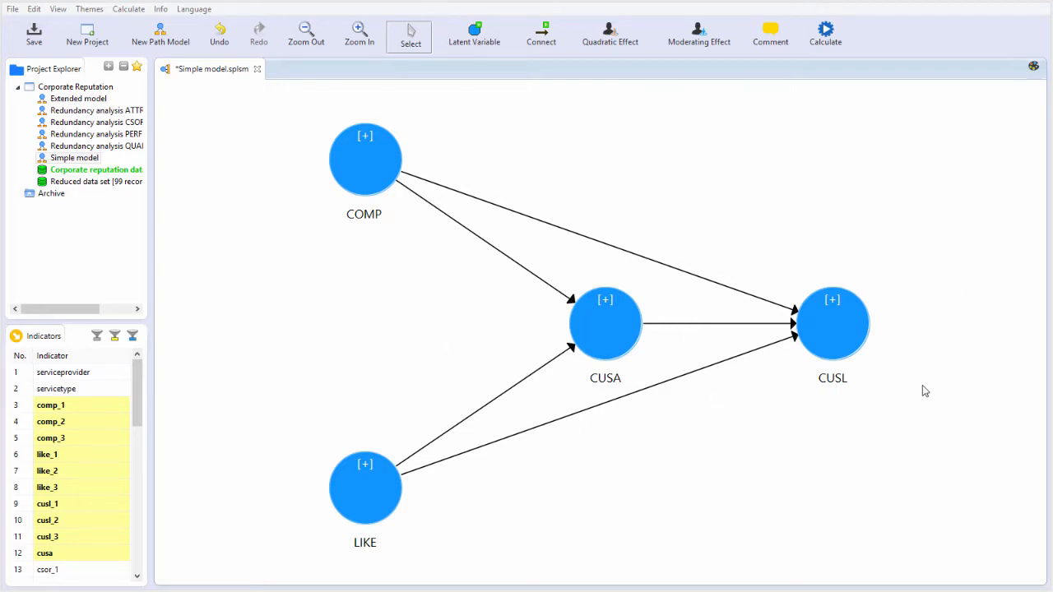
mouse_move(334, 549)
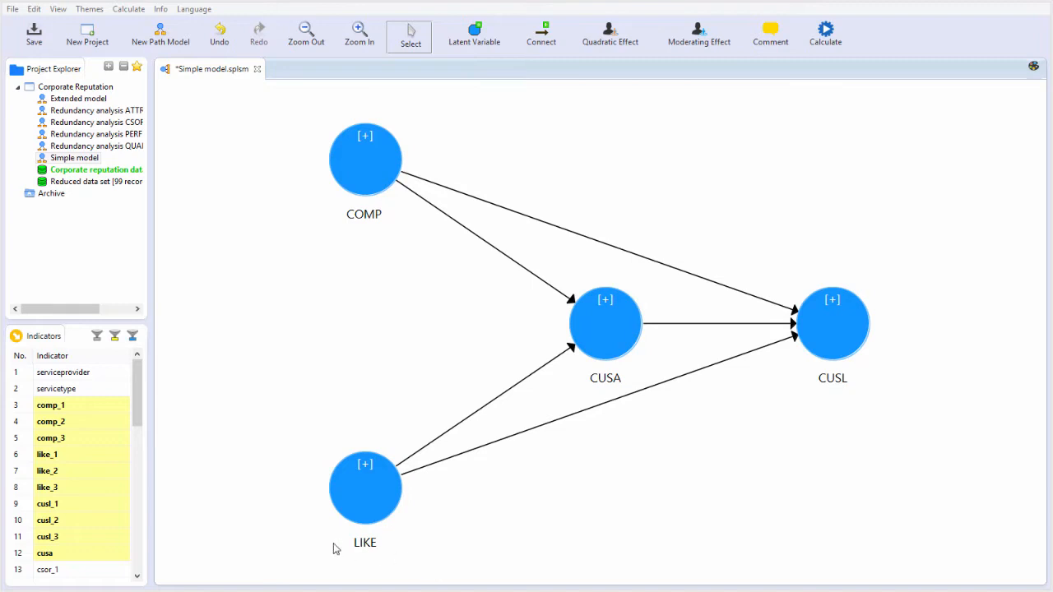
mouse_move(941, 335)
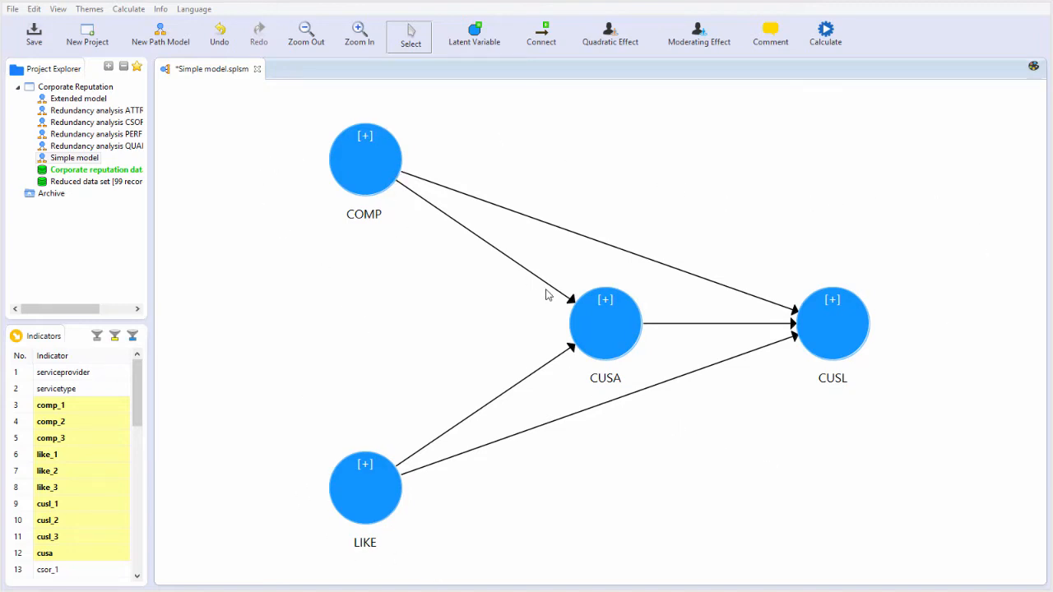
mouse_move(578, 327)
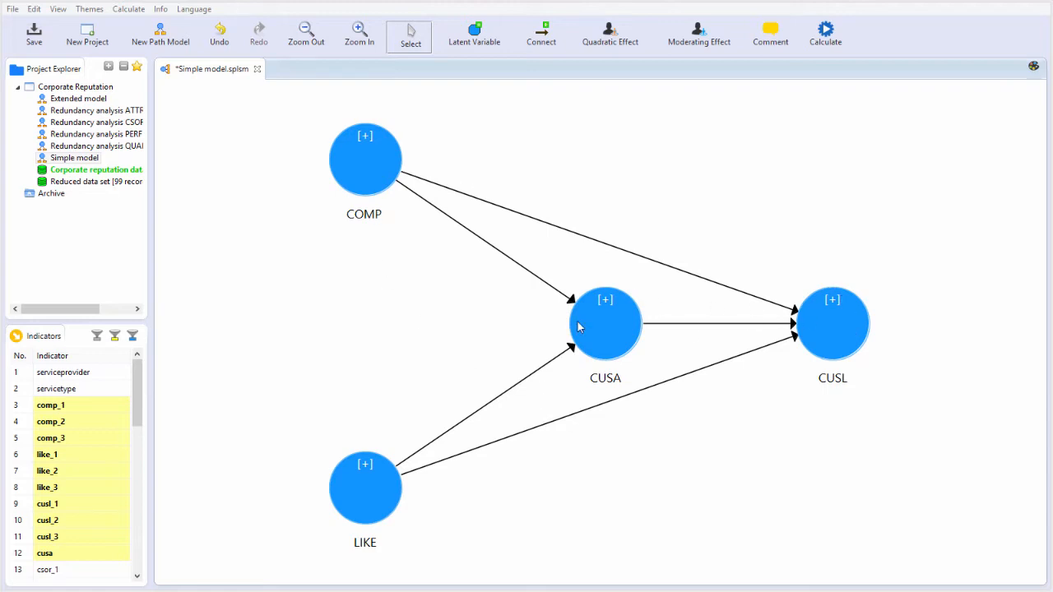
mouse_move(687, 341)
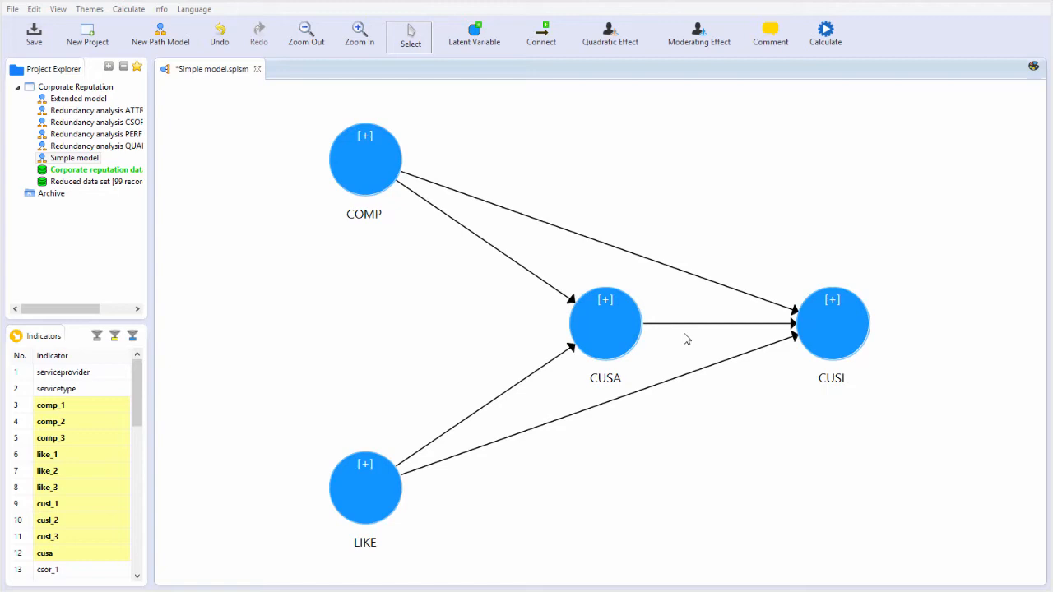
mouse_move(529, 370)
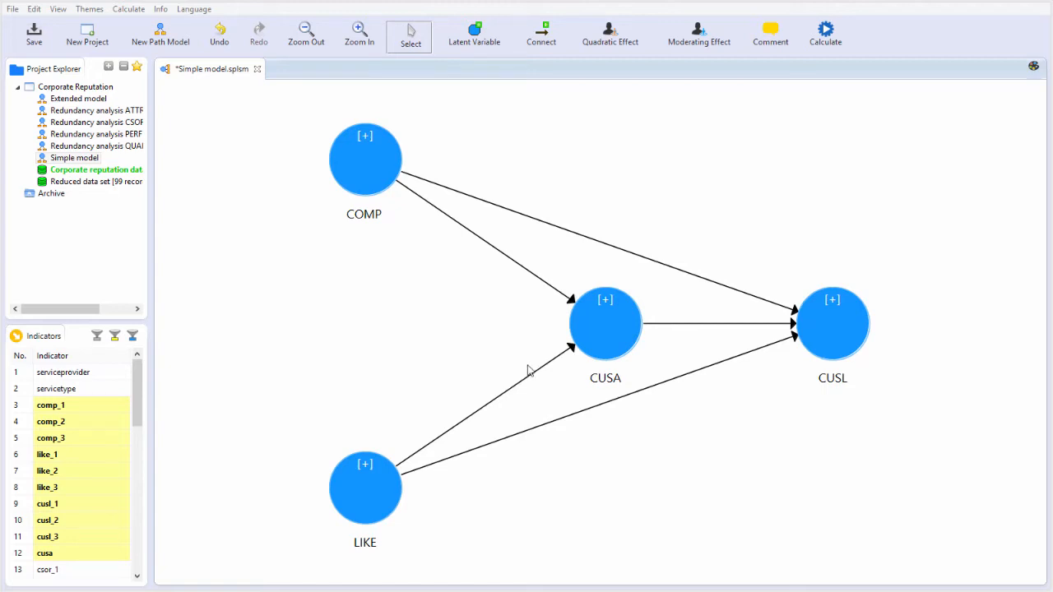
mouse_move(530, 286)
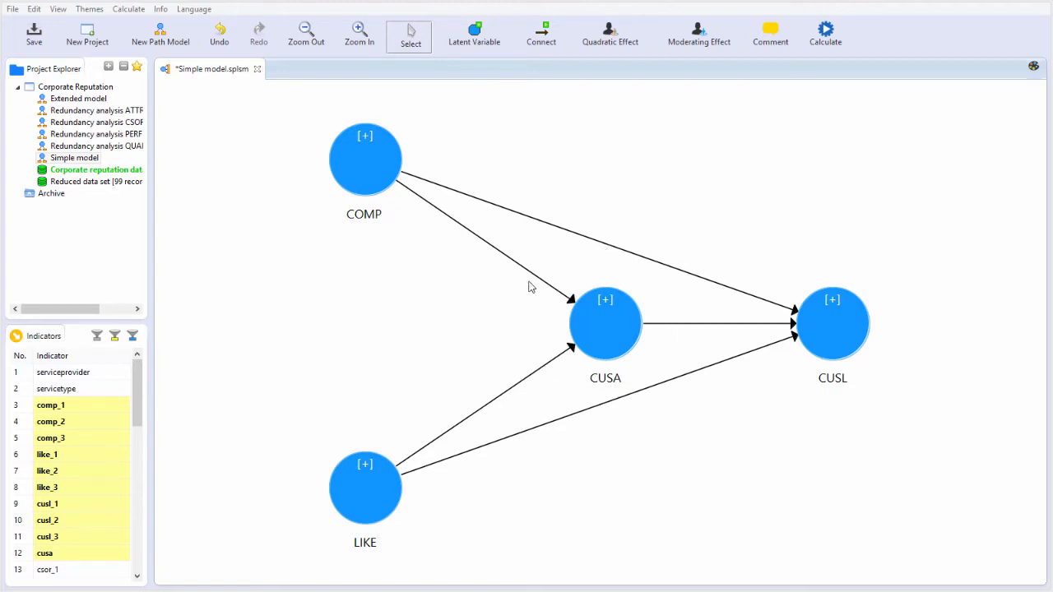
mouse_move(767, 232)
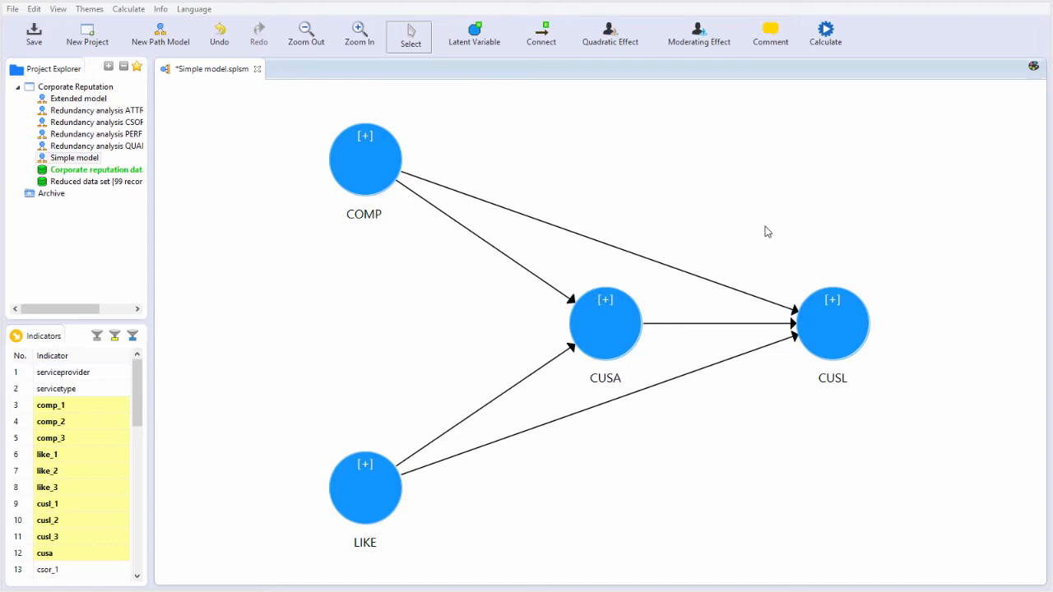
mouse_move(795, 258)
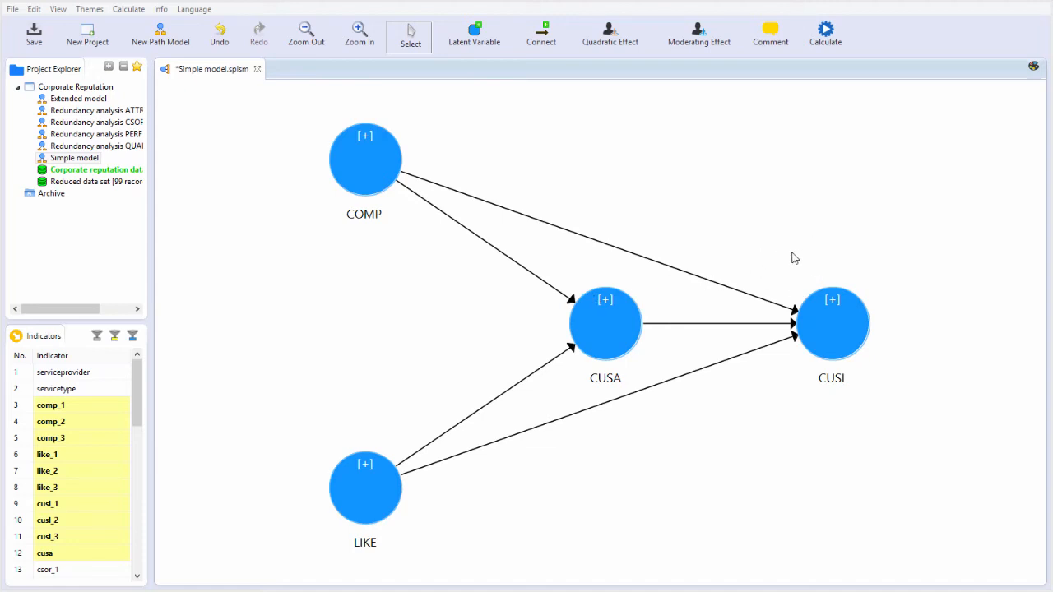
mouse_move(704, 408)
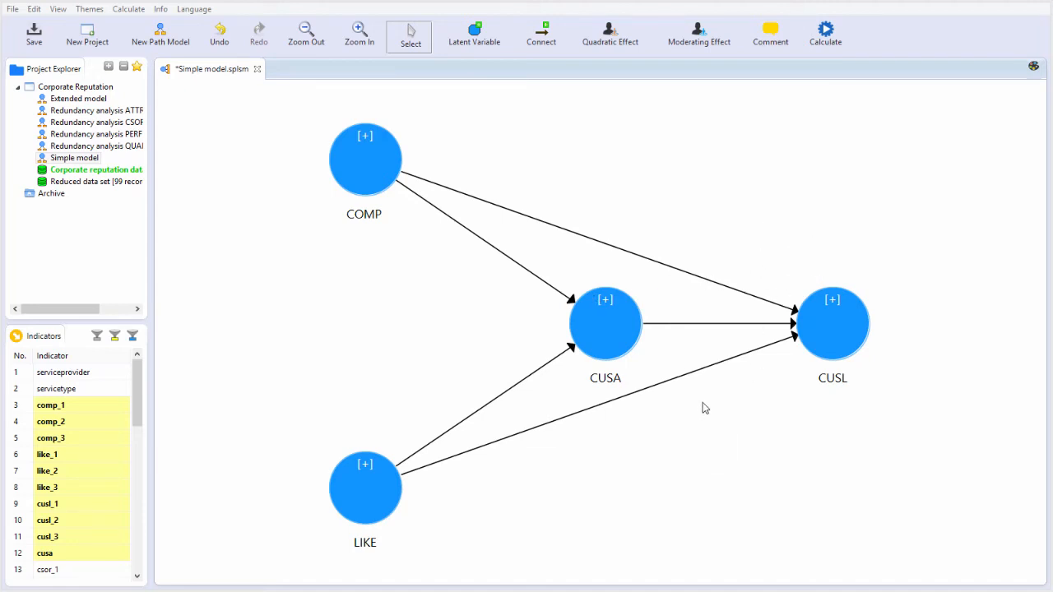
mouse_move(615, 380)
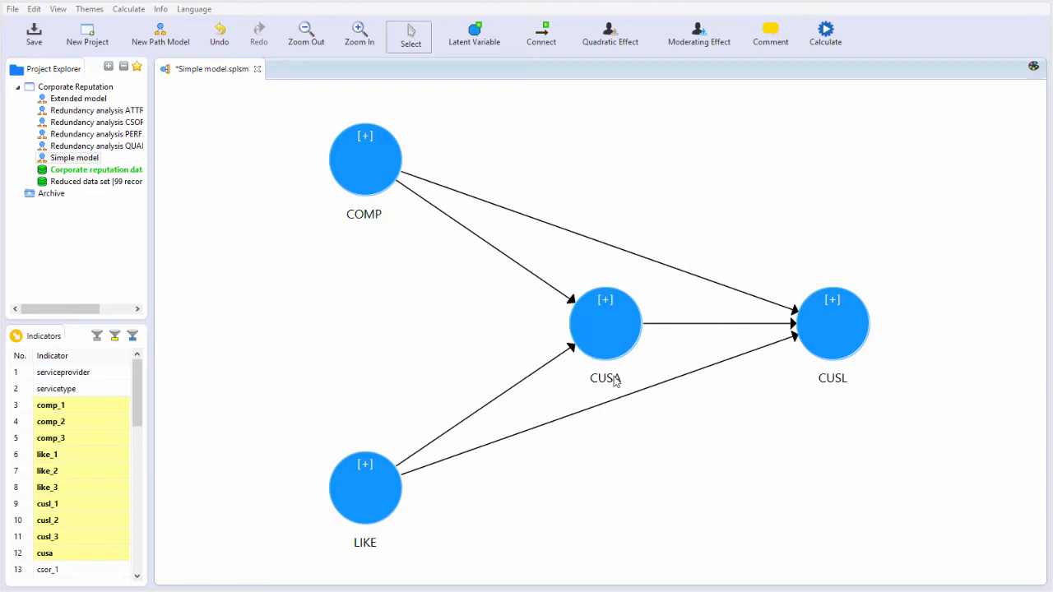
mouse_move(832, 335)
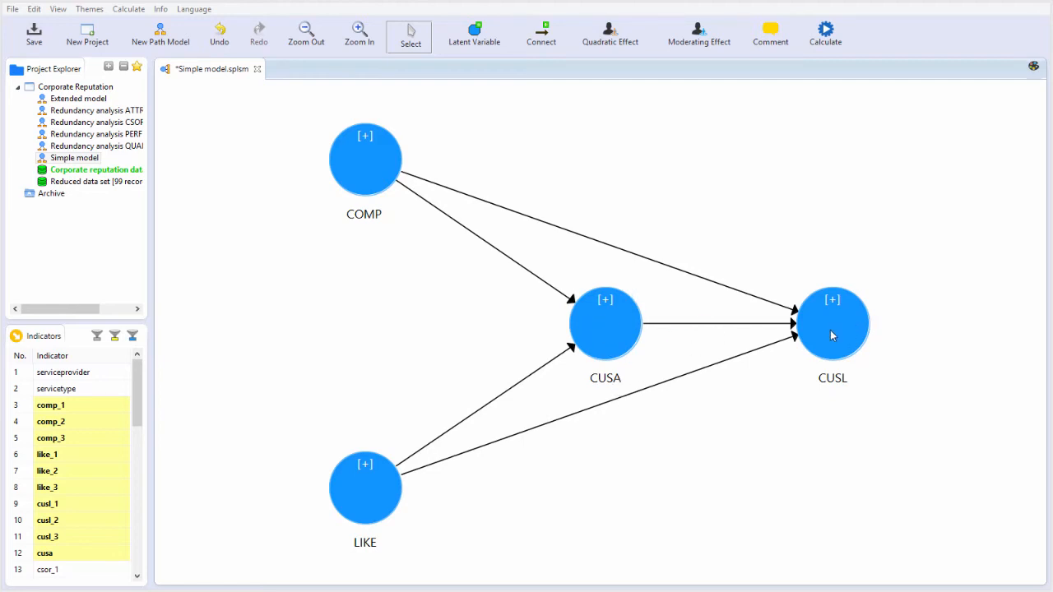
mouse_move(671, 323)
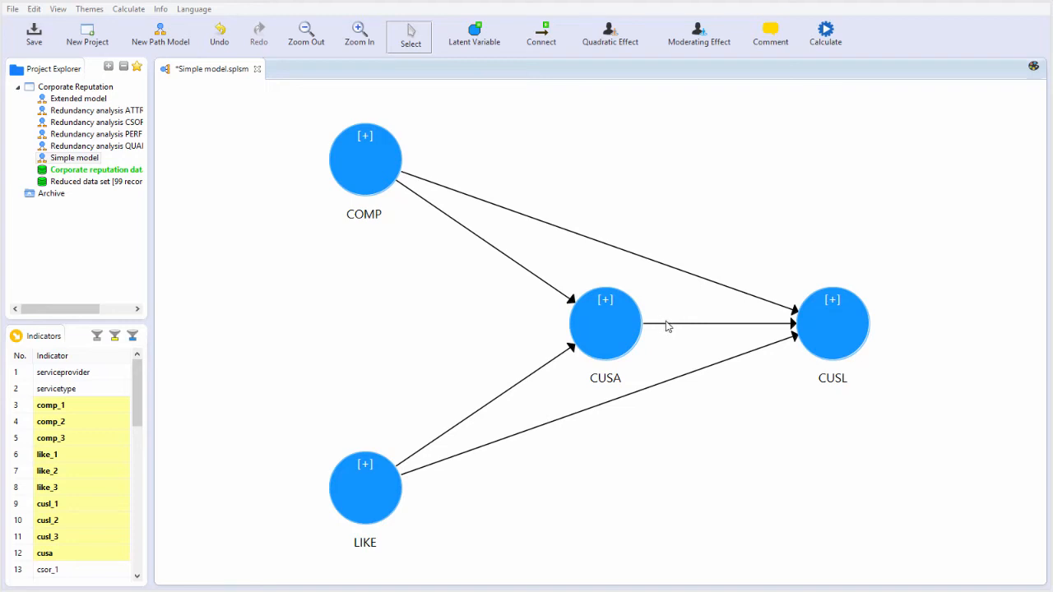
mouse_move(666, 325)
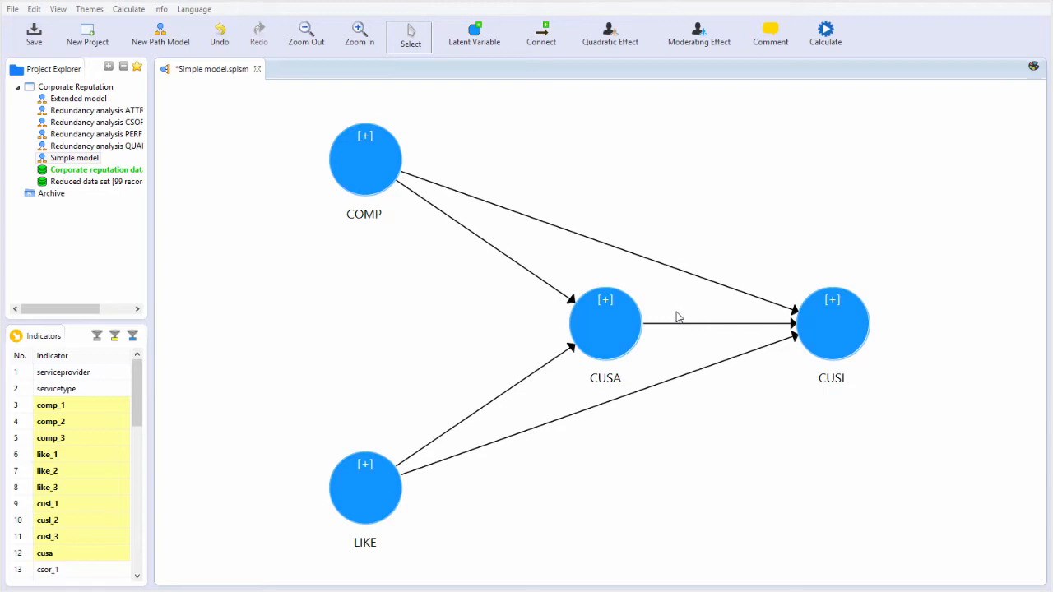
mouse_move(600, 305)
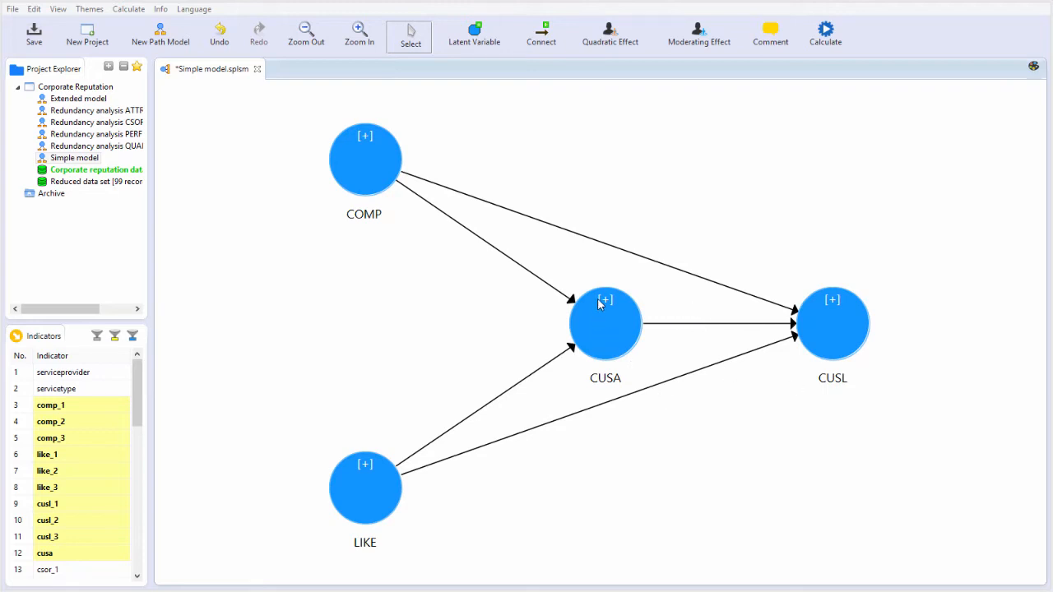
mouse_move(577, 327)
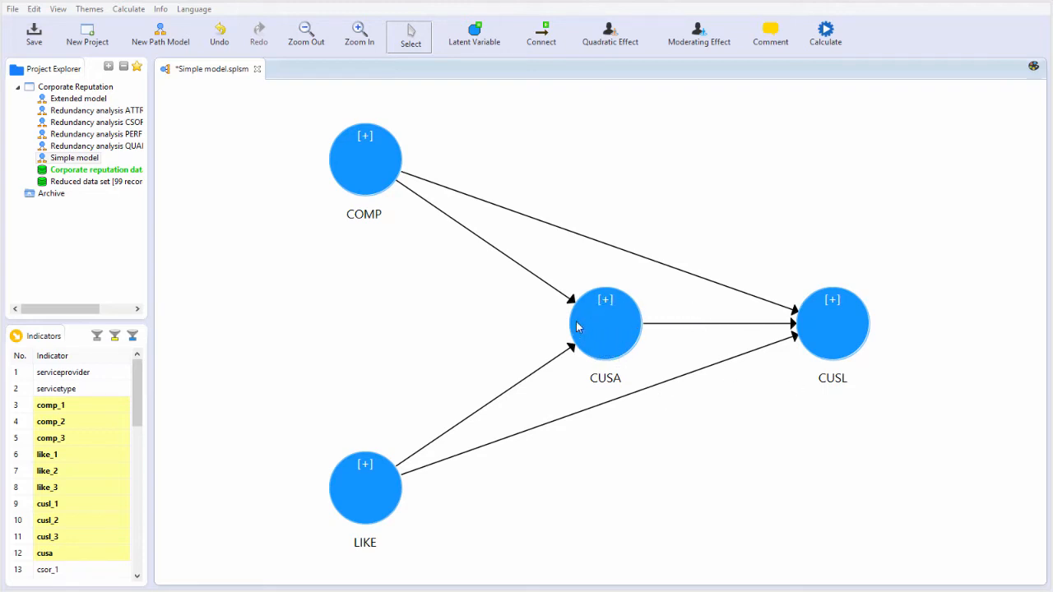
mouse_move(891, 330)
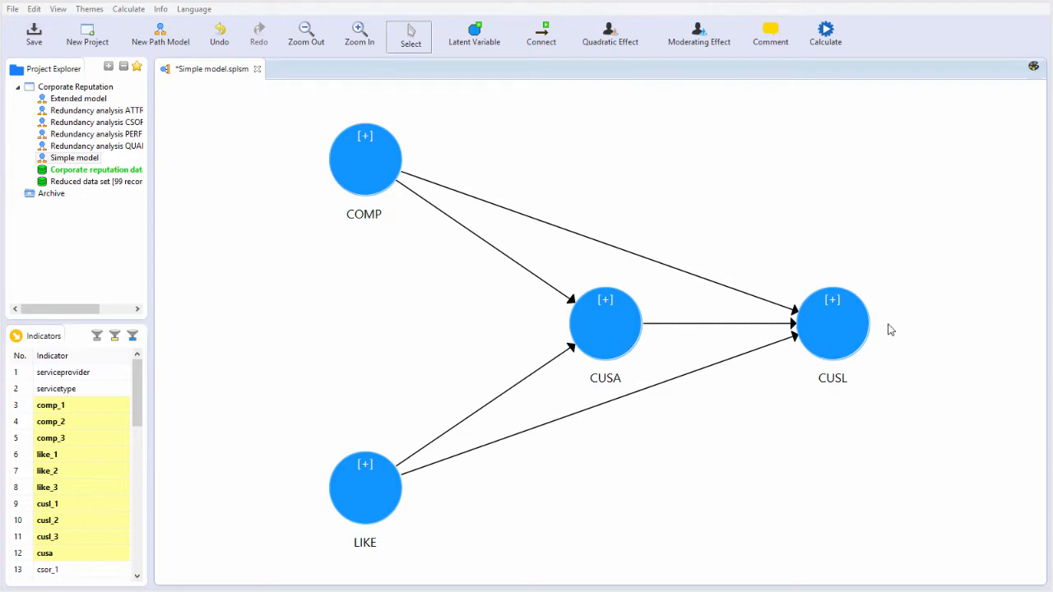
mouse_move(710, 462)
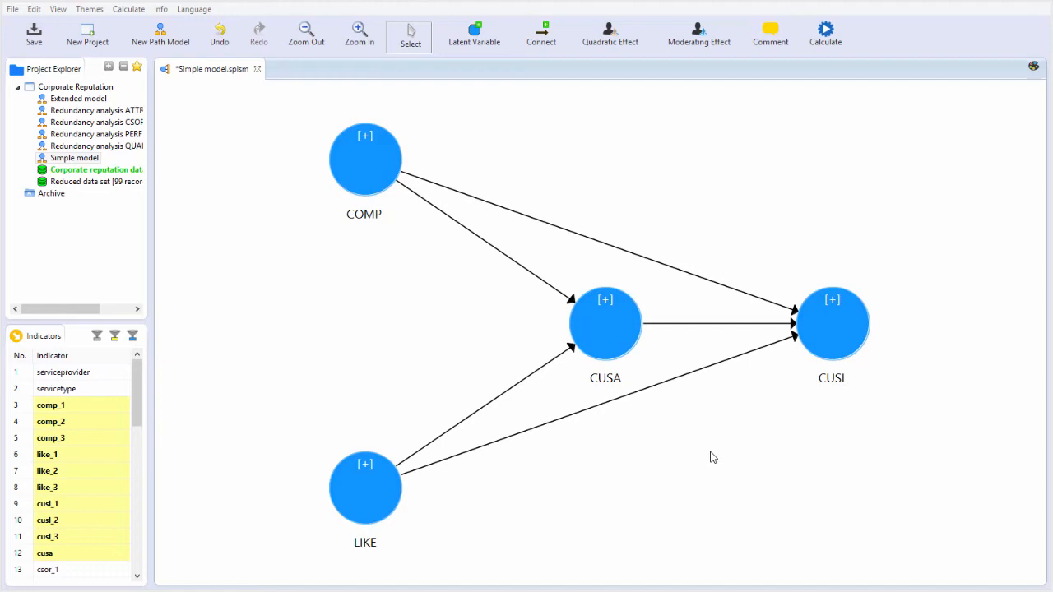
mouse_move(113, 206)
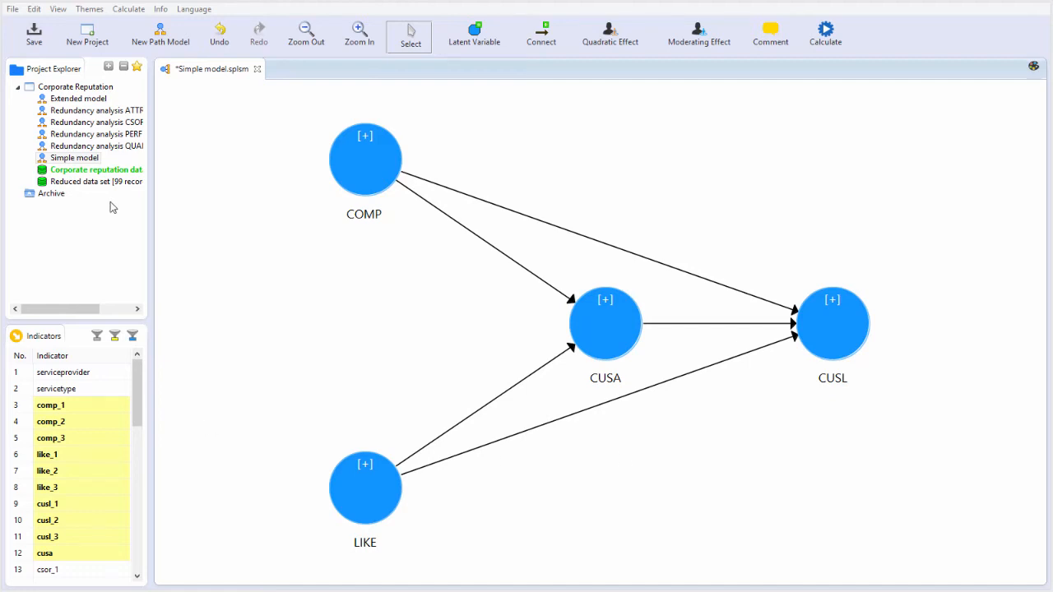
mouse_move(712, 324)
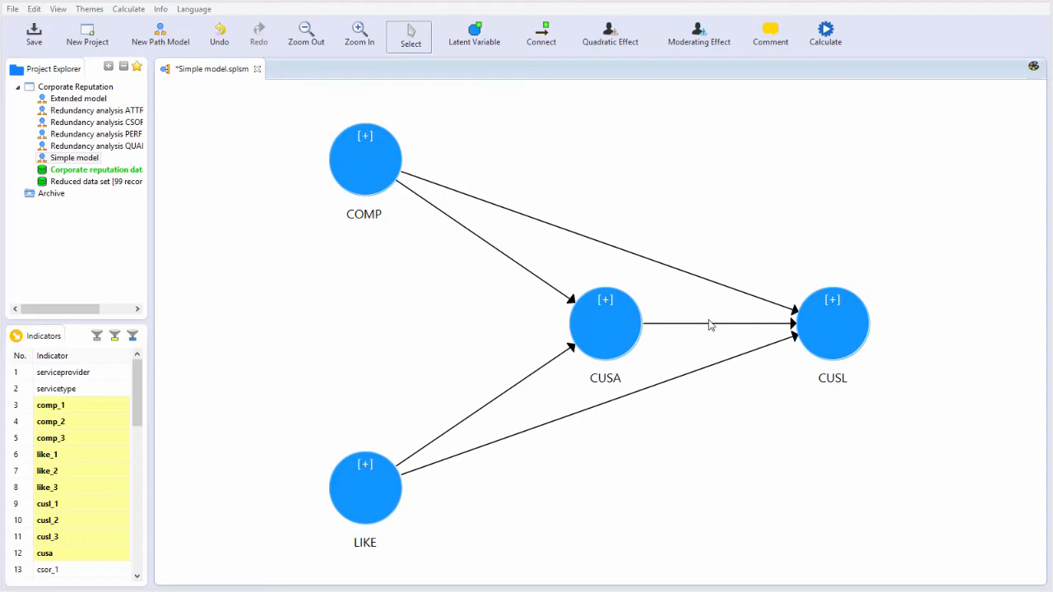
mouse_move(643, 319)
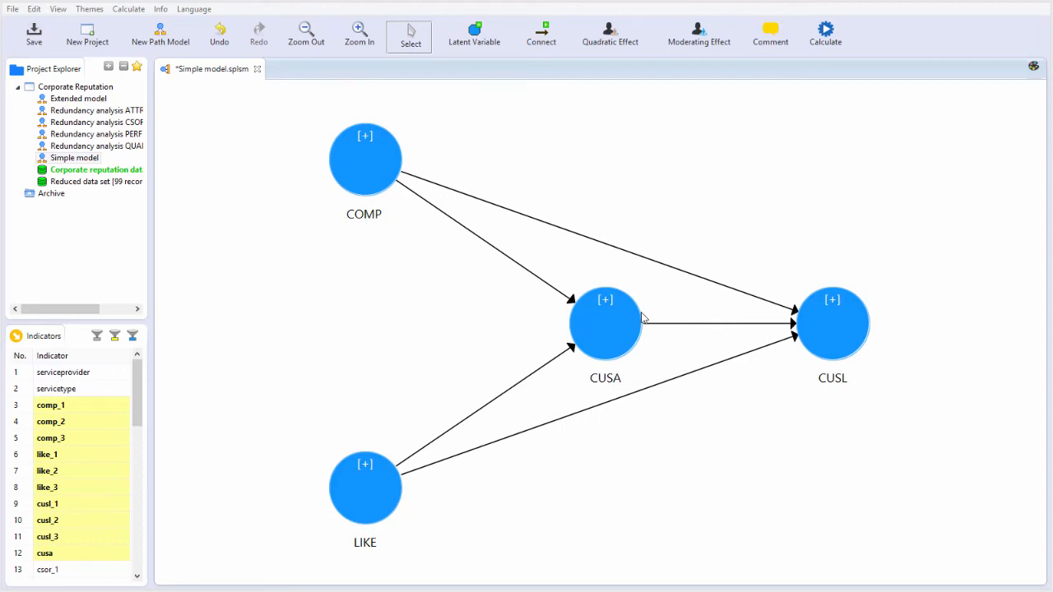
mouse_move(756, 330)
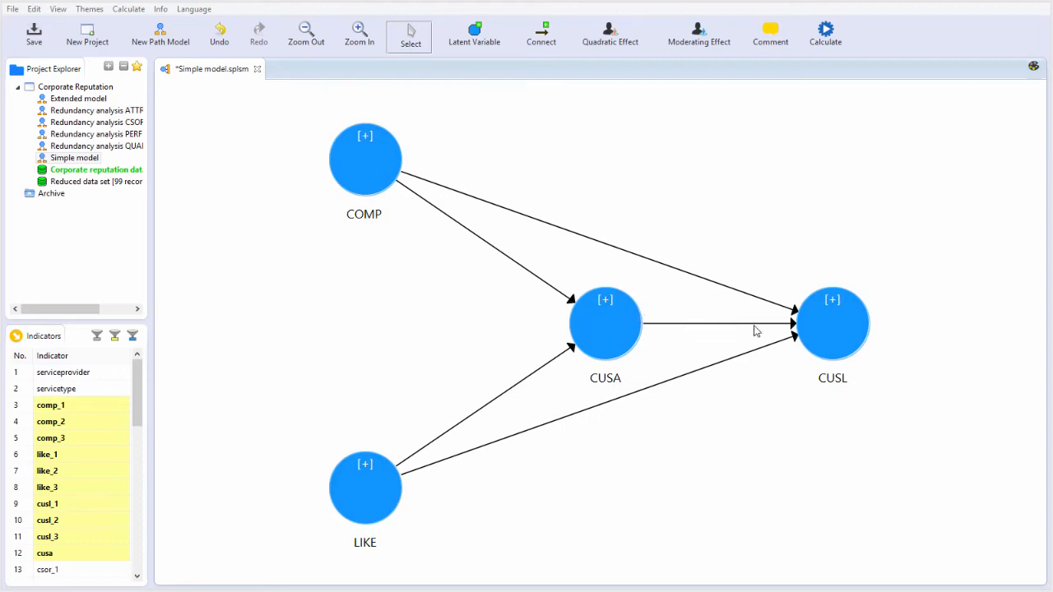
mouse_move(702, 329)
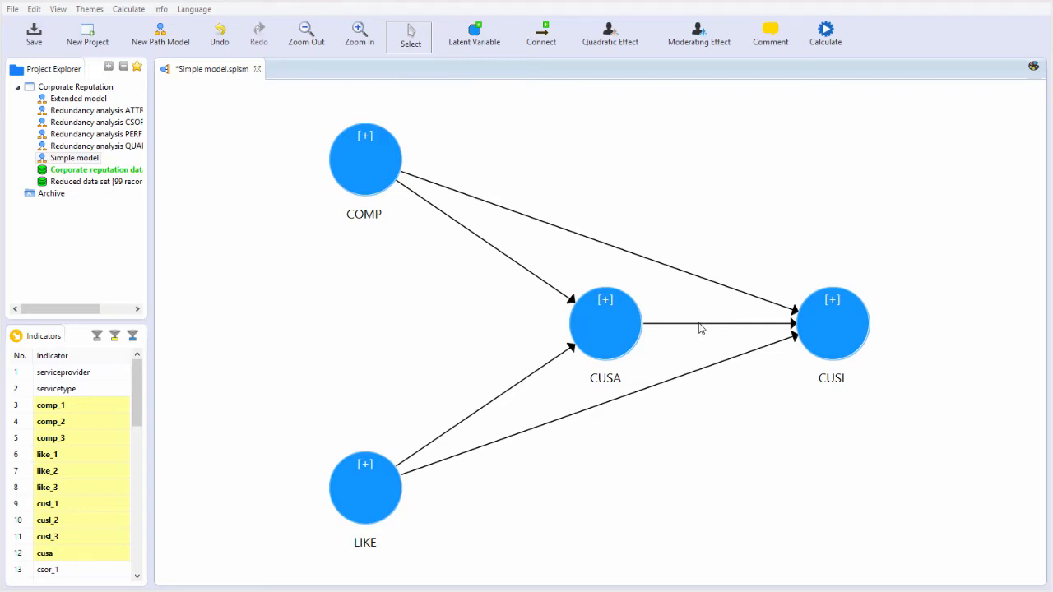
mouse_move(666, 343)
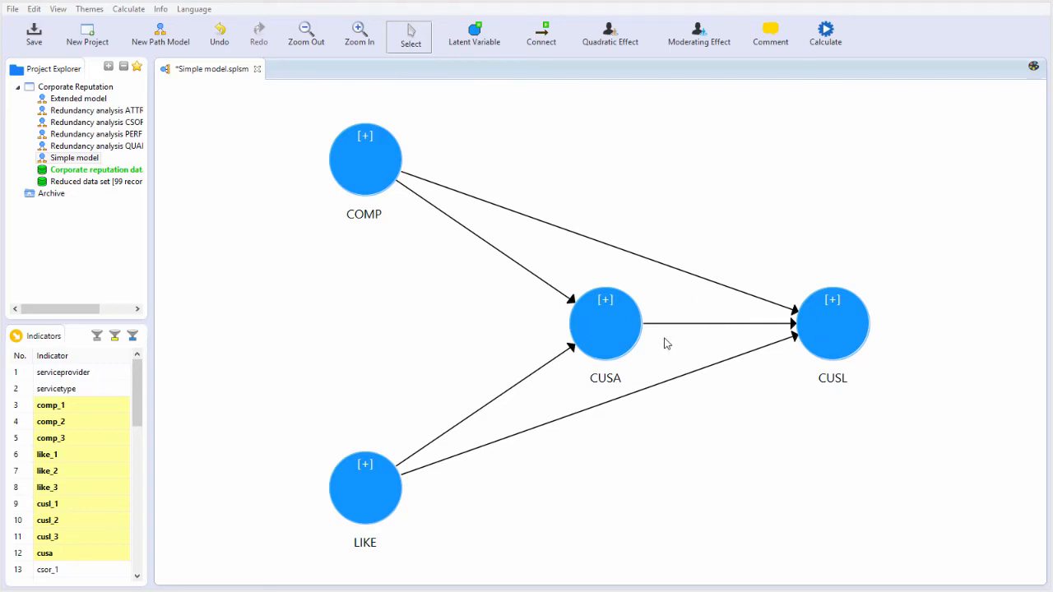
mouse_move(688, 322)
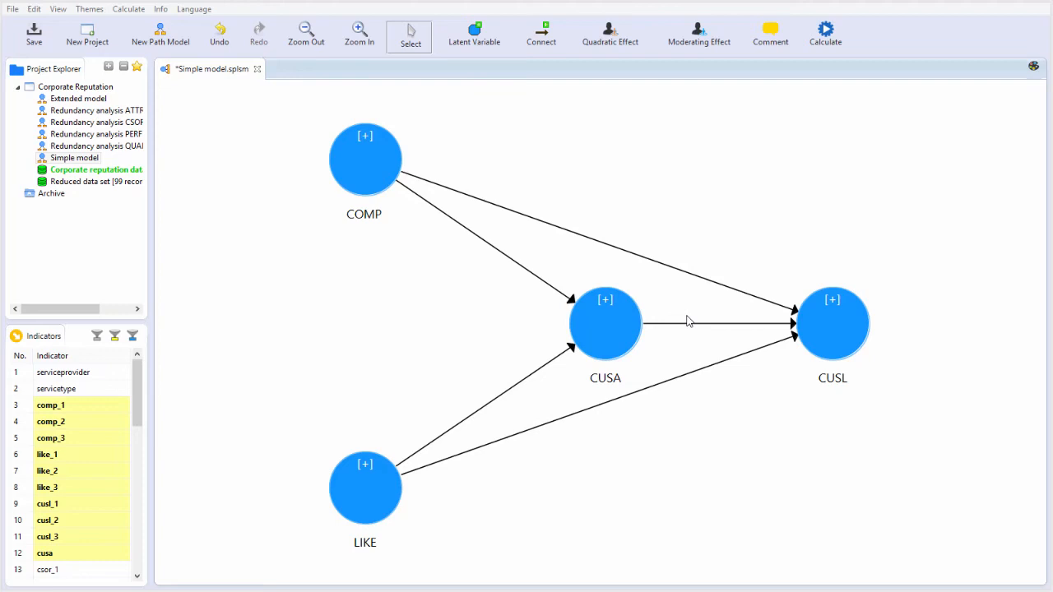
mouse_move(650, 368)
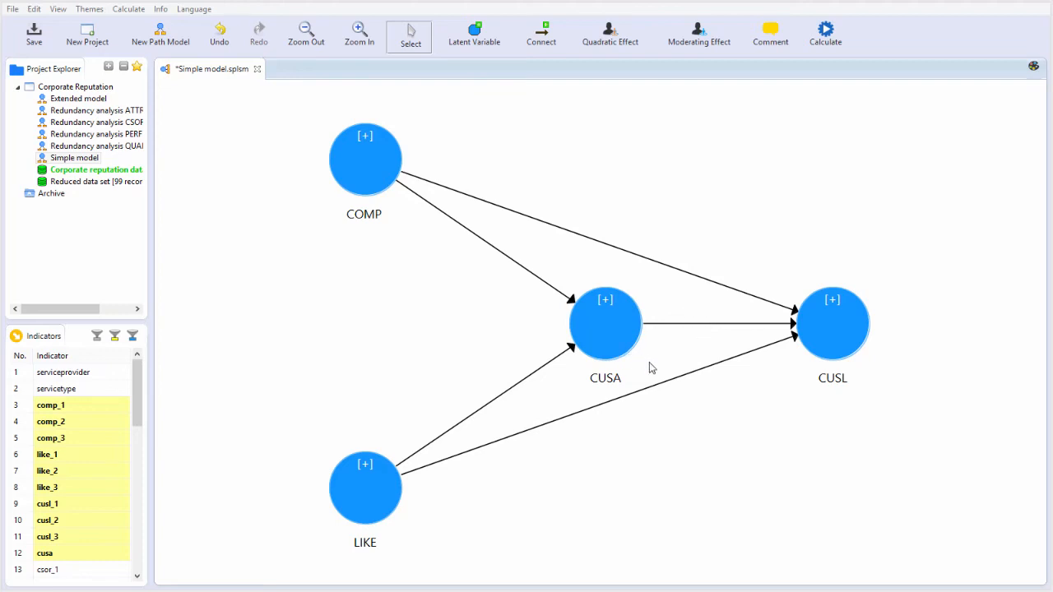
mouse_move(605, 335)
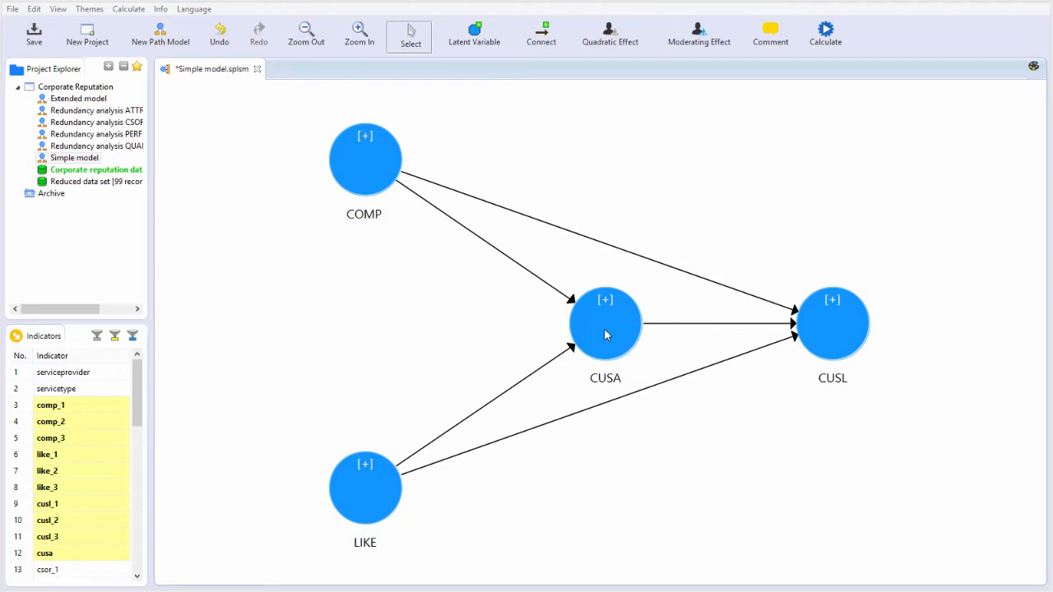
mouse_move(853, 320)
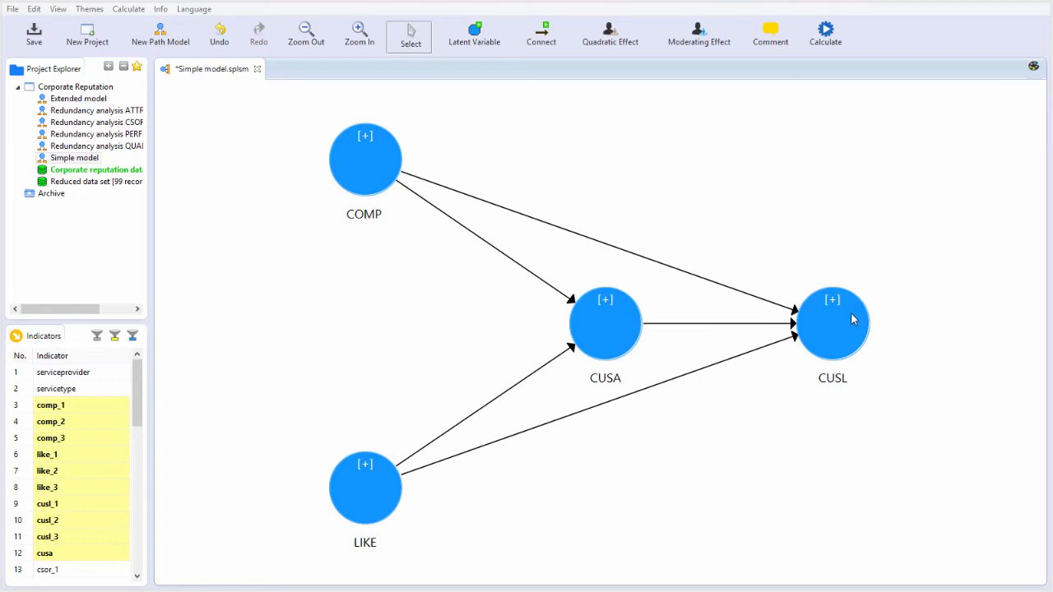
mouse_move(862, 183)
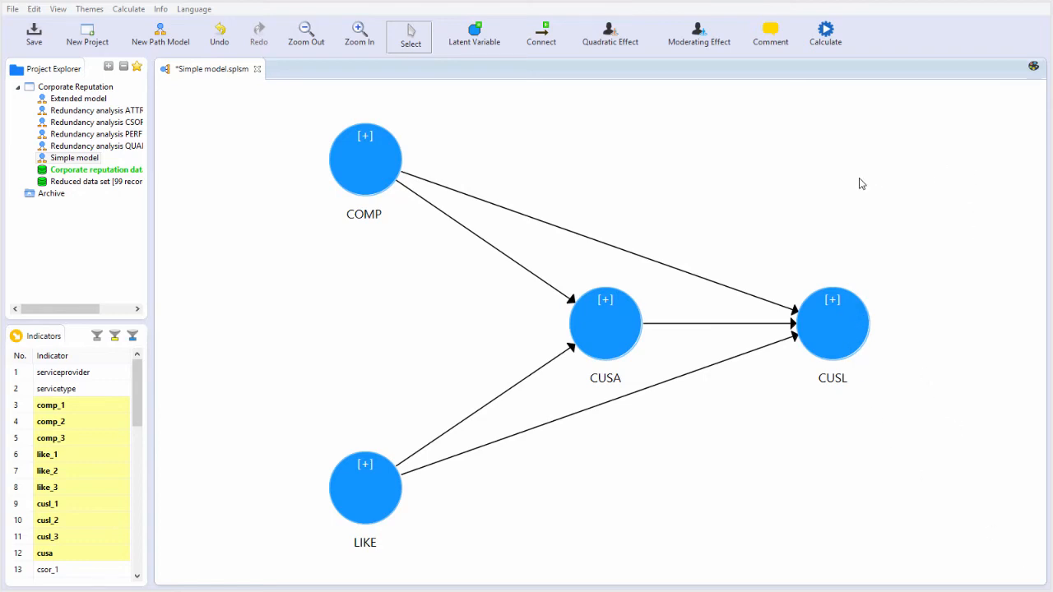
mouse_move(757, 203)
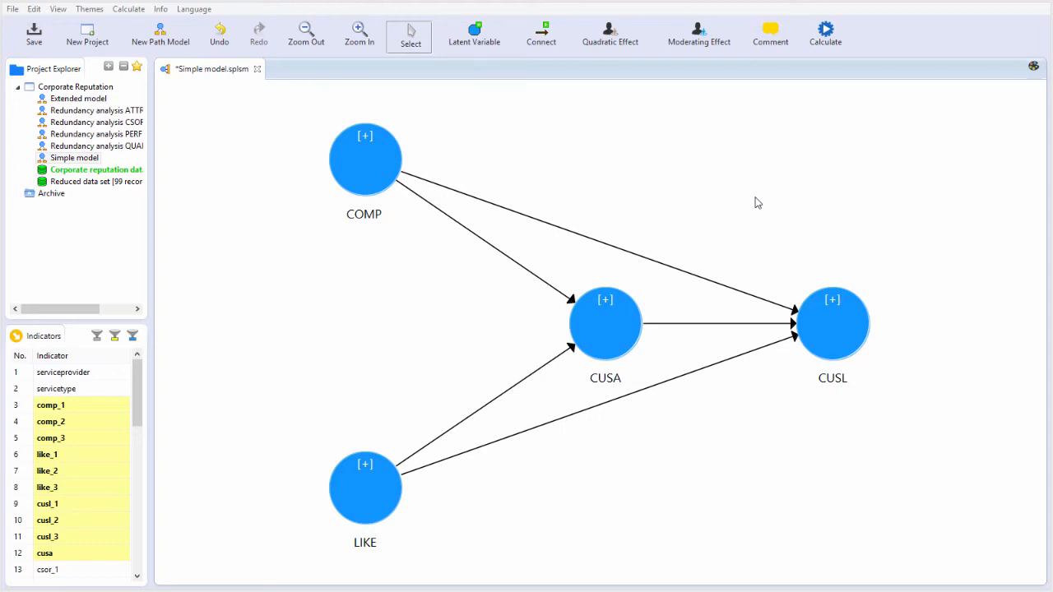
mouse_move(529, 181)
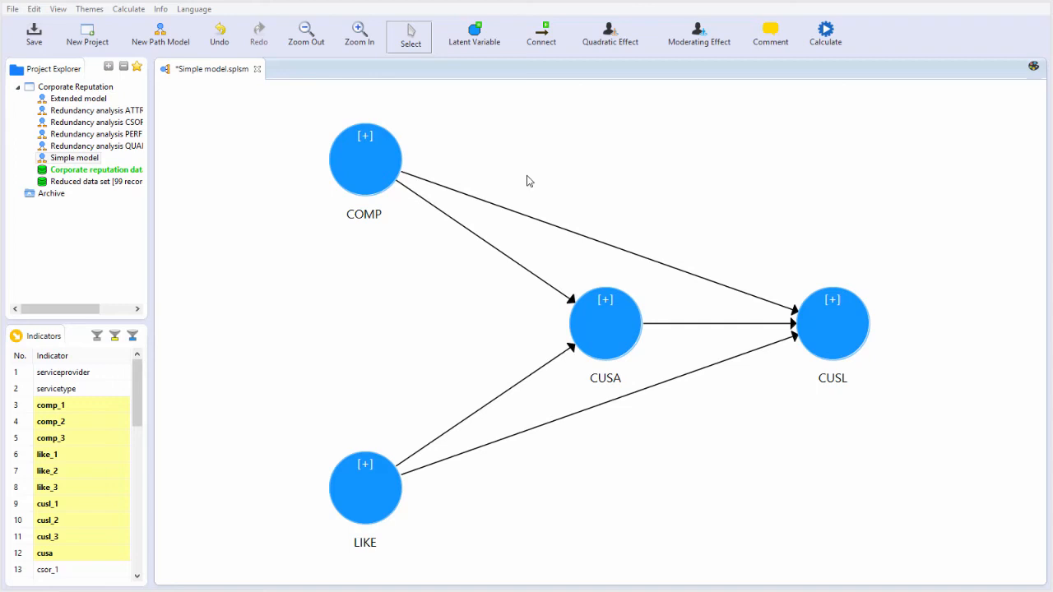
mouse_move(437, 149)
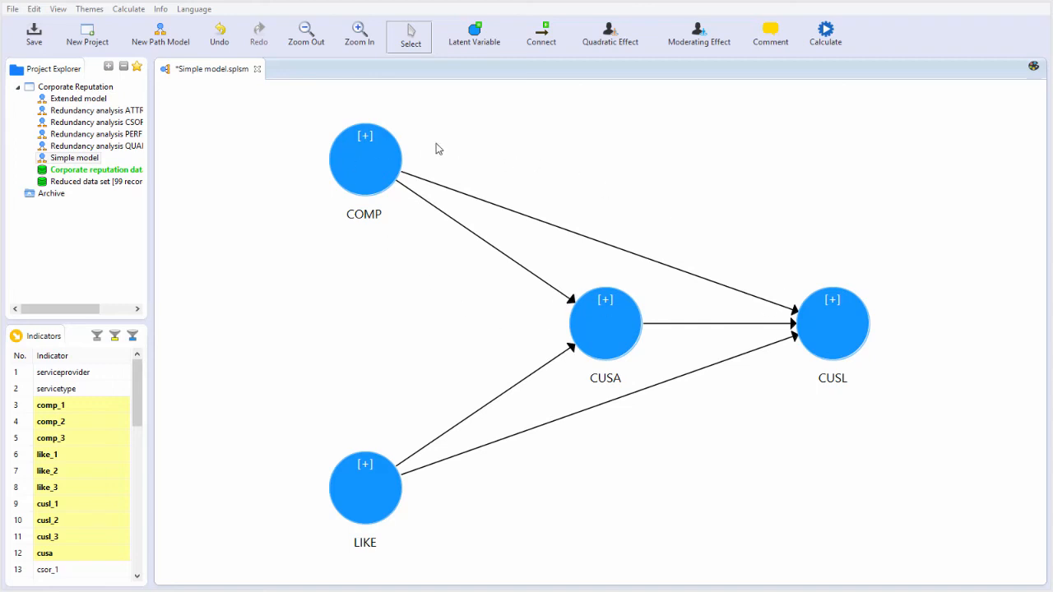
mouse_move(599, 351)
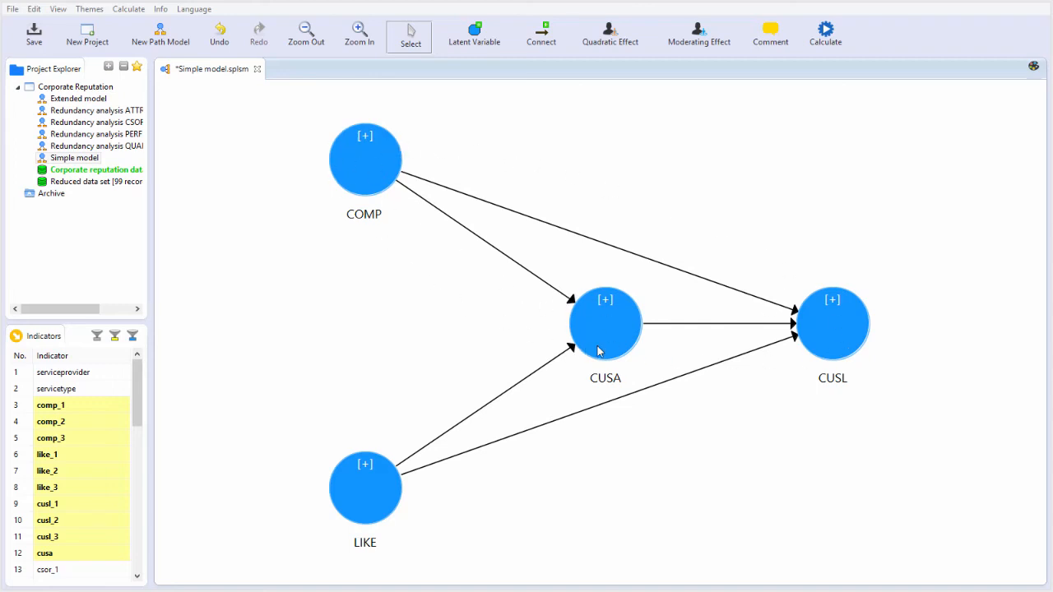
mouse_move(656, 487)
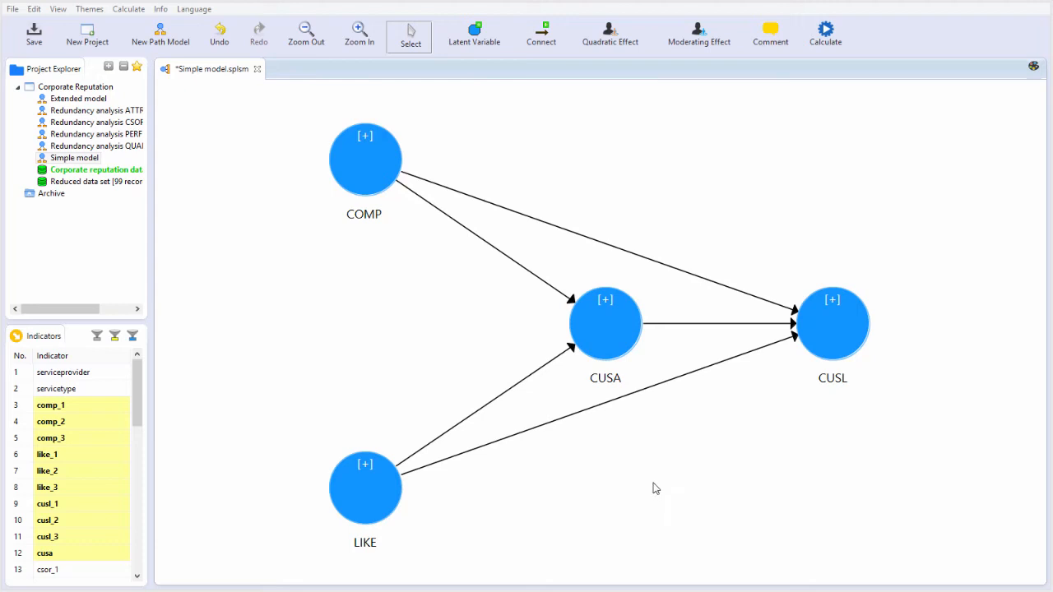
mouse_move(650, 474)
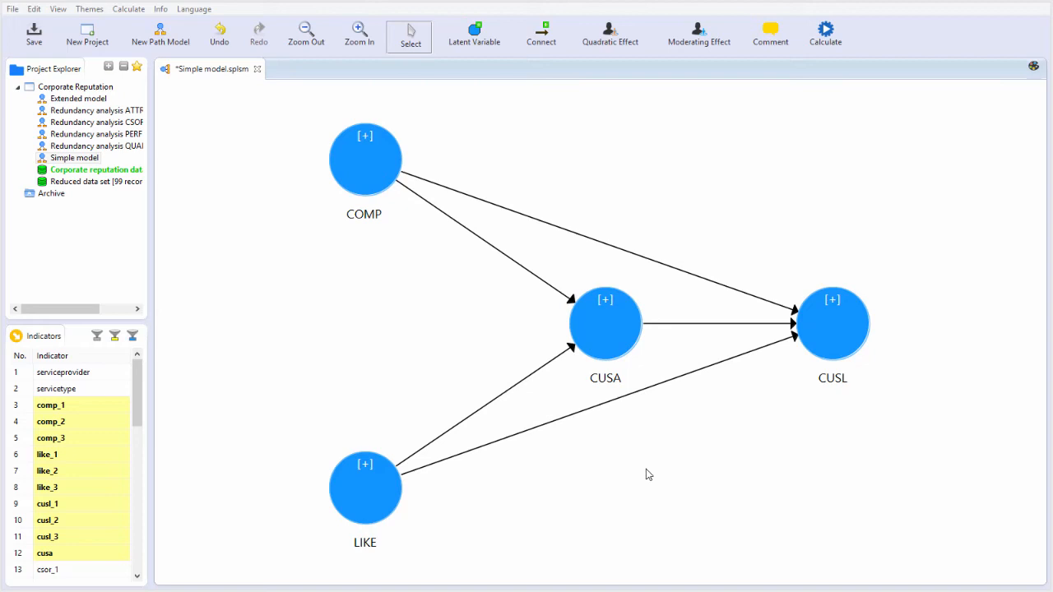
mouse_move(514, 146)
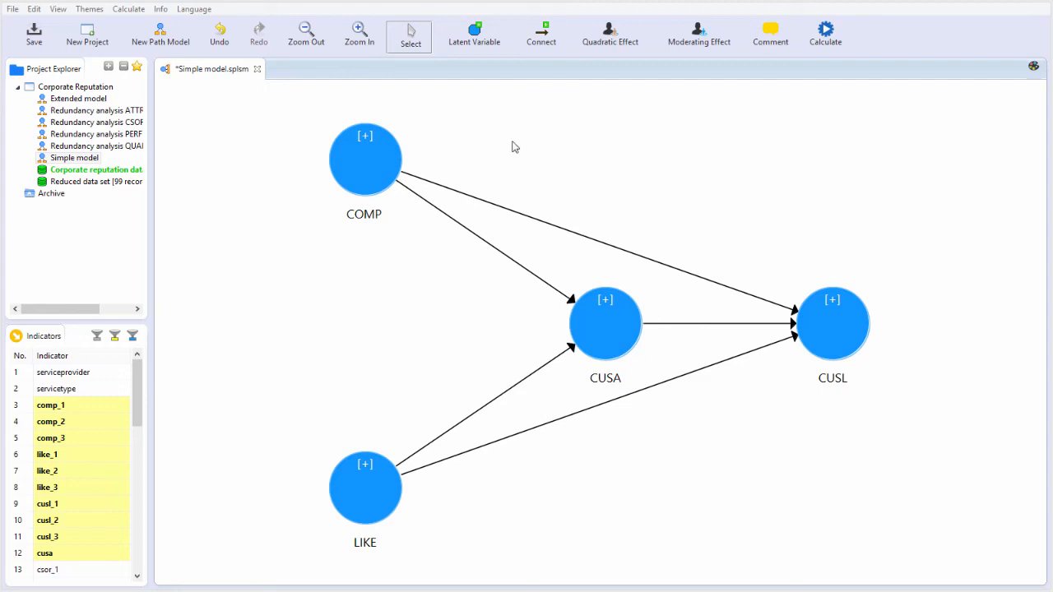
mouse_move(765, 408)
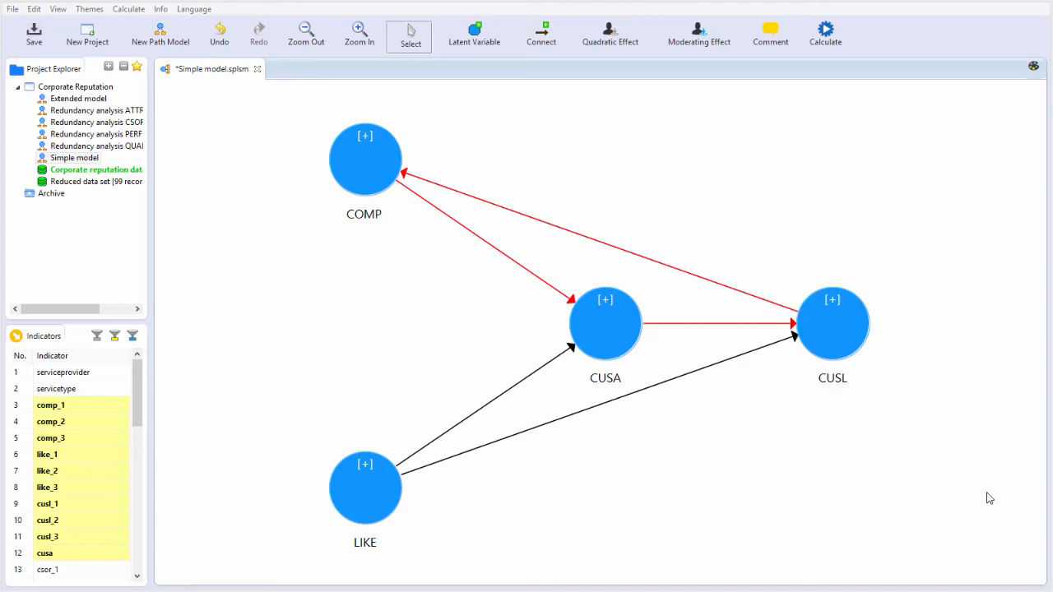
mouse_move(539, 457)
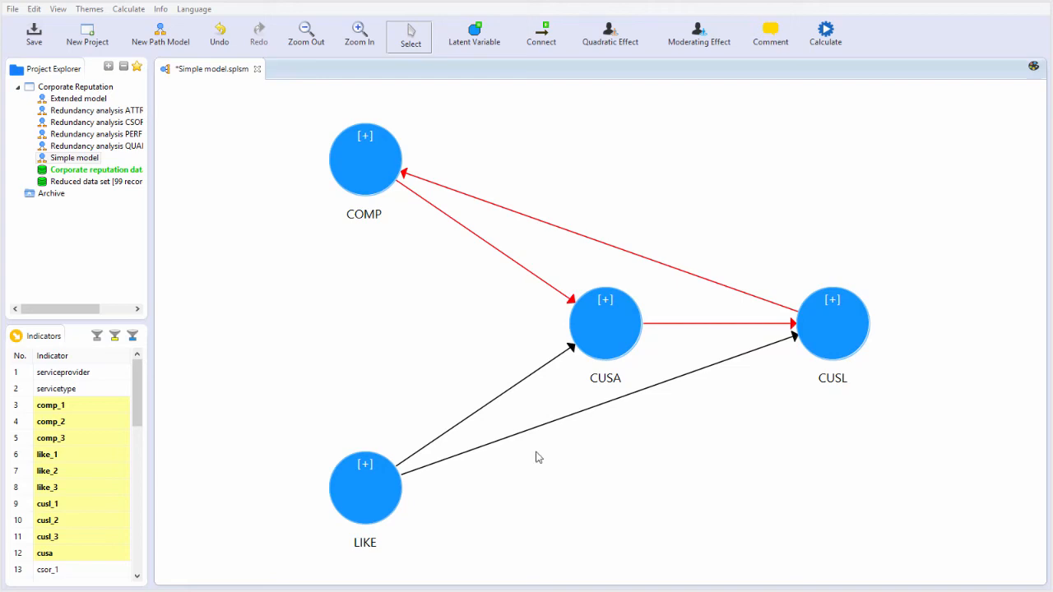
mouse_move(369, 197)
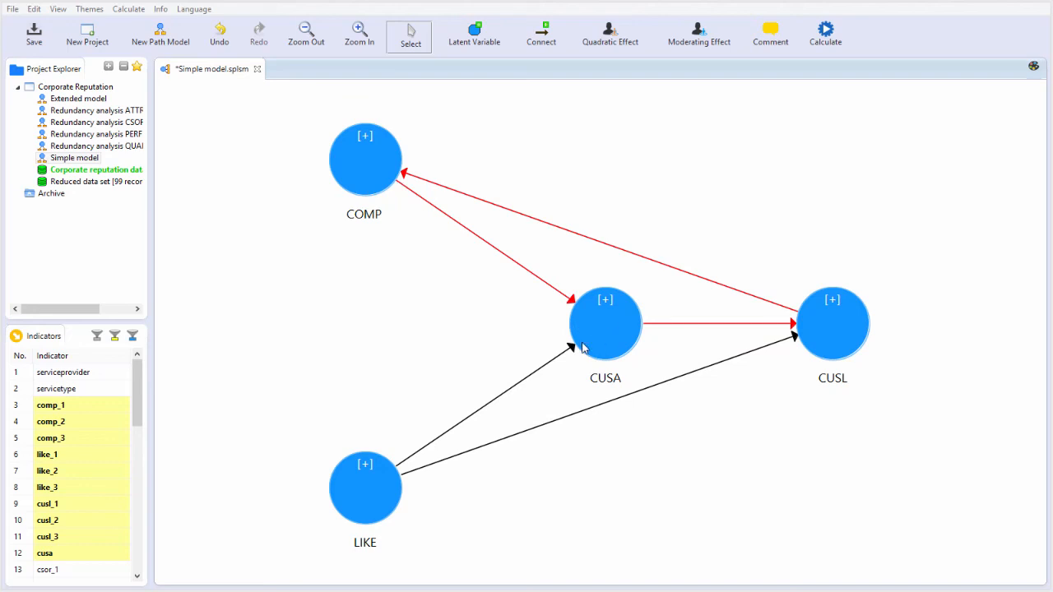
mouse_move(616, 367)
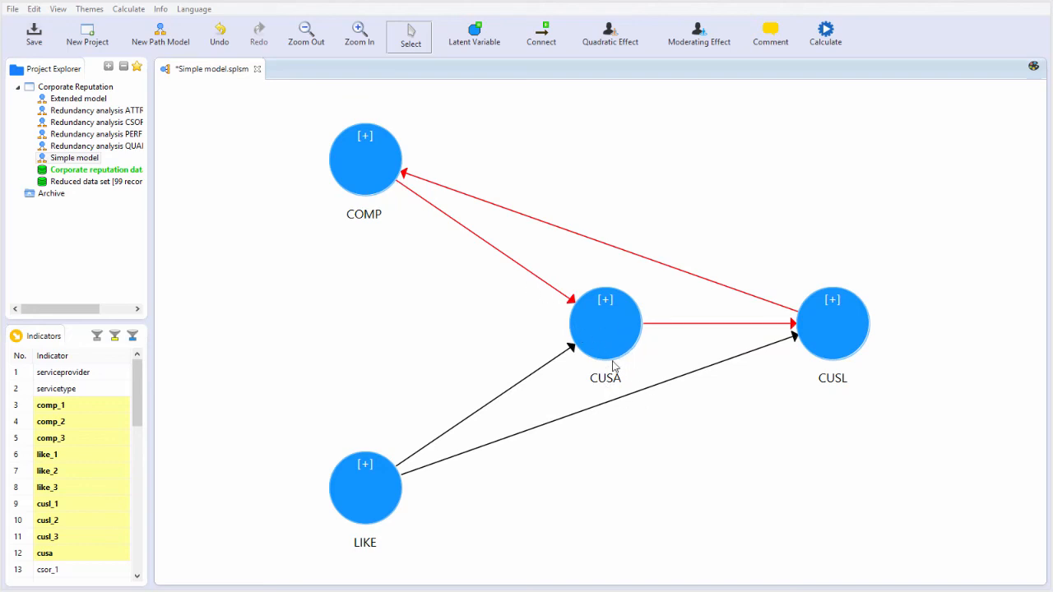
mouse_move(607, 327)
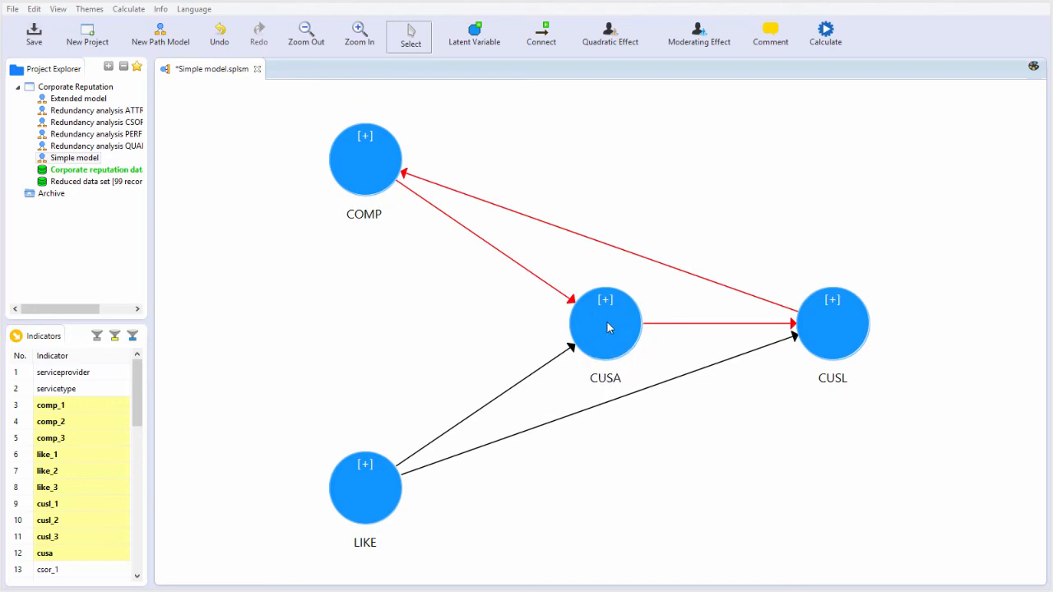
mouse_move(847, 370)
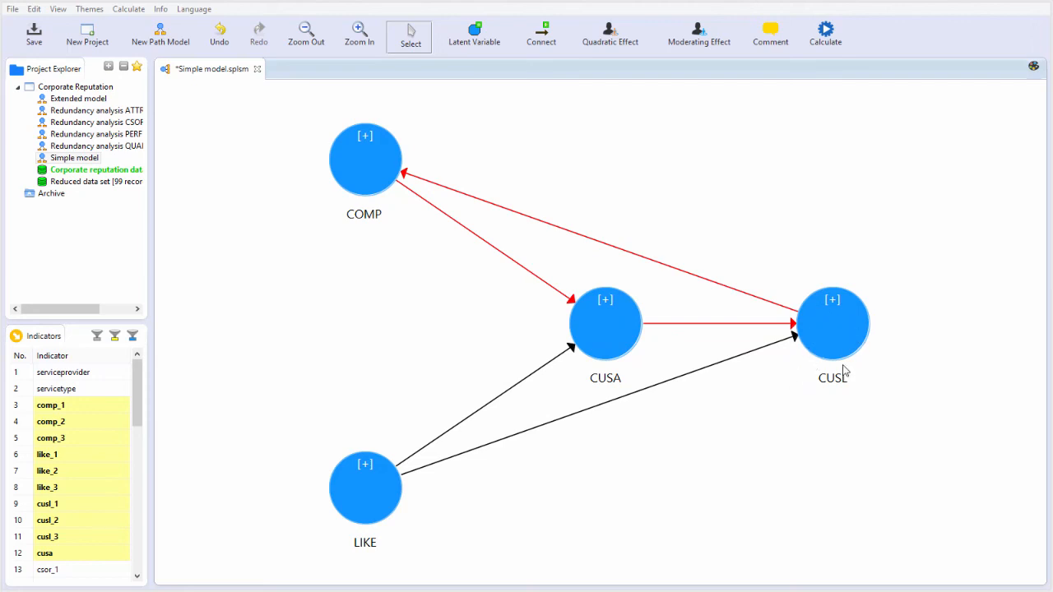
mouse_move(854, 361)
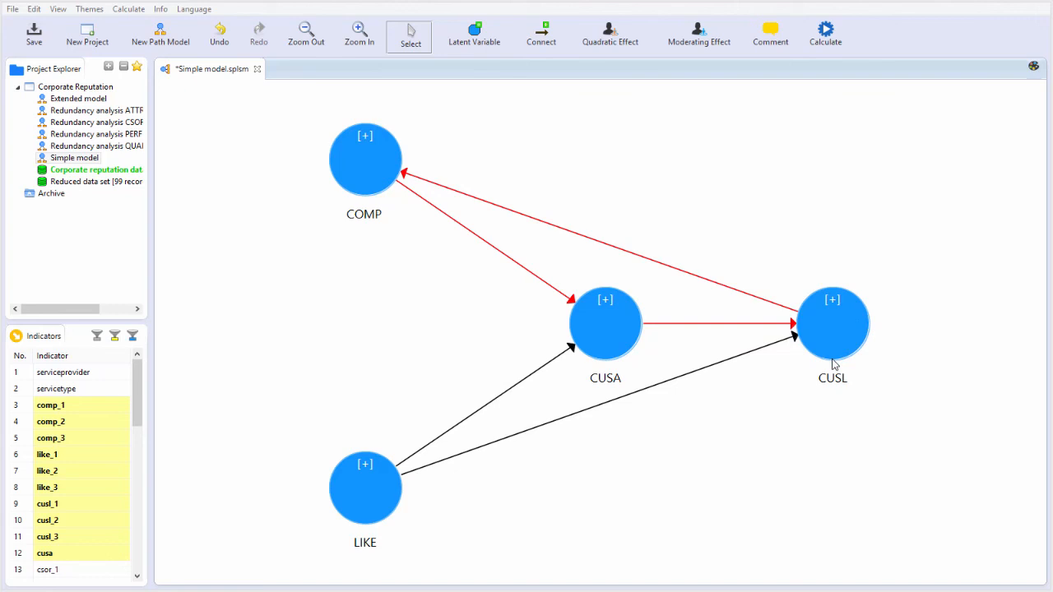
mouse_move(381, 167)
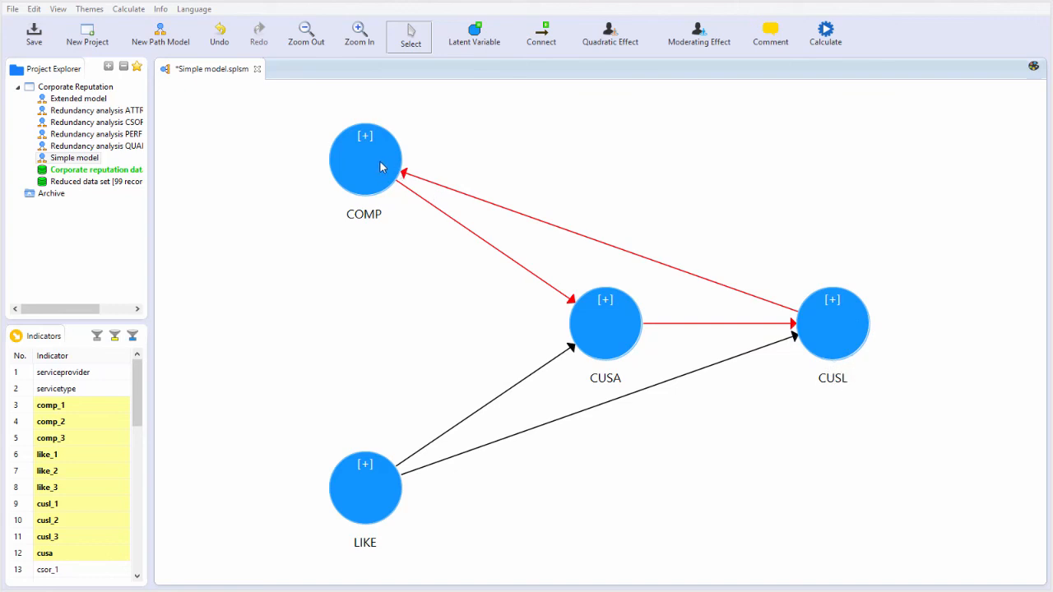
mouse_move(352, 150)
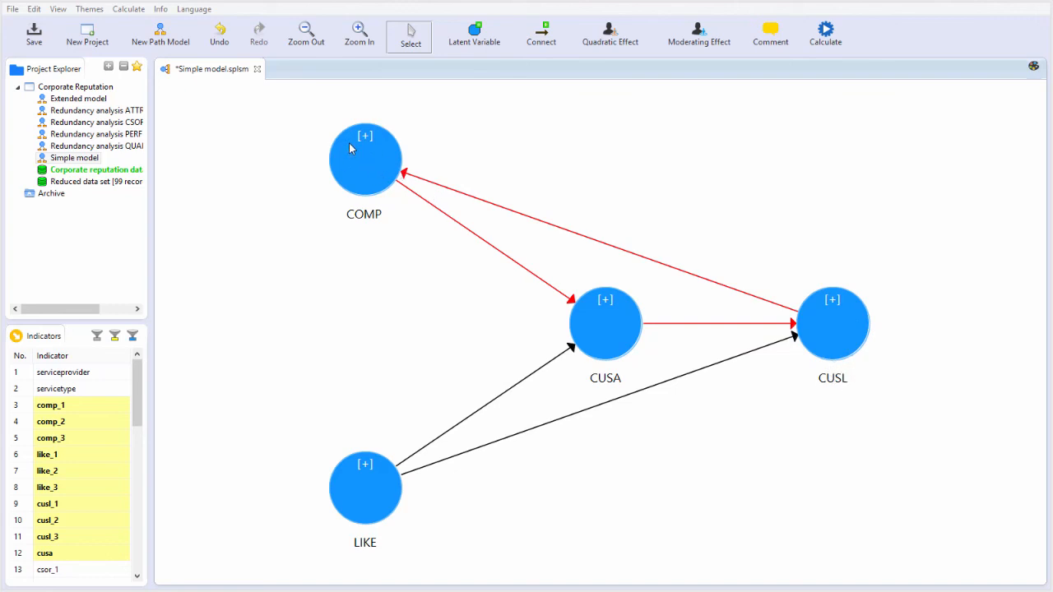
mouse_move(750, 332)
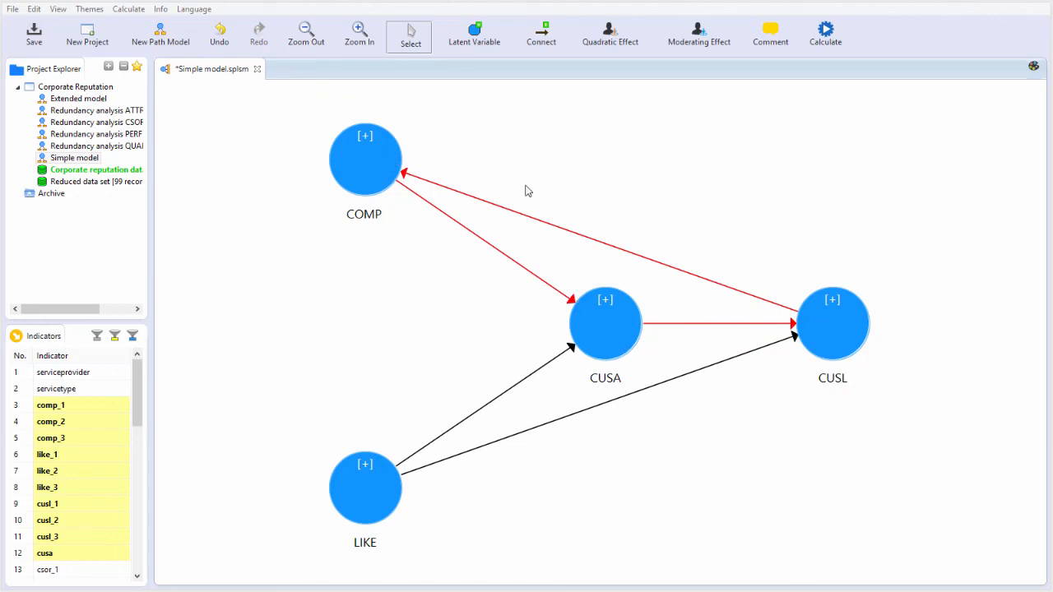
mouse_move(748, 312)
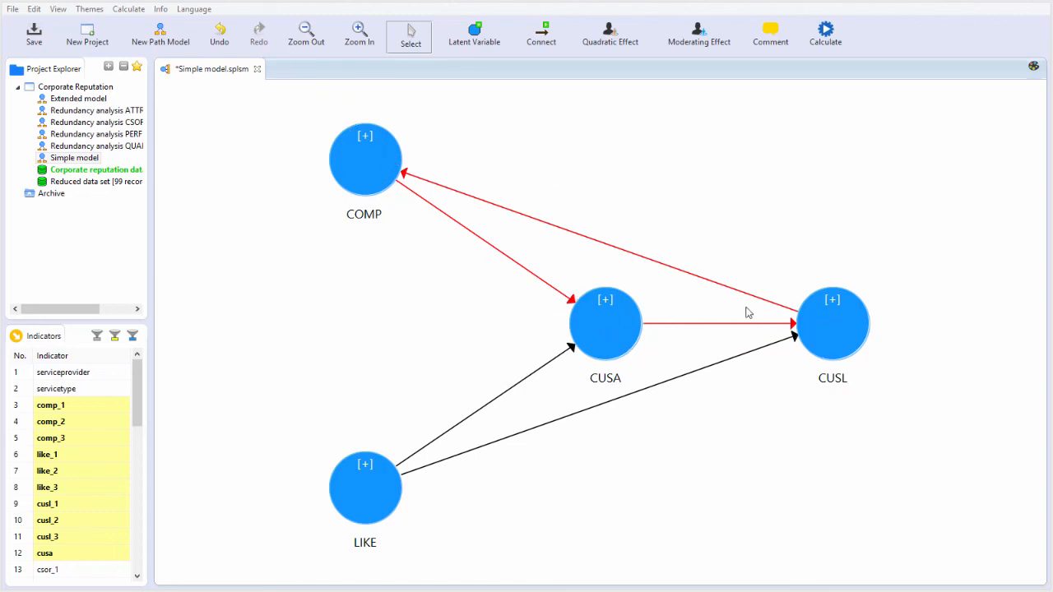
mouse_move(427, 297)
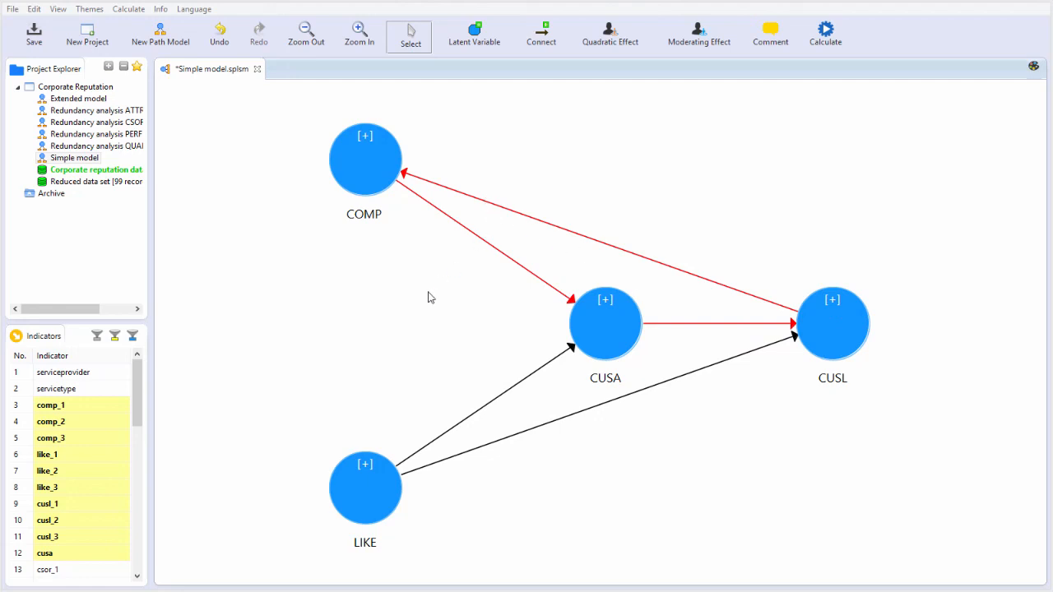
mouse_move(435, 319)
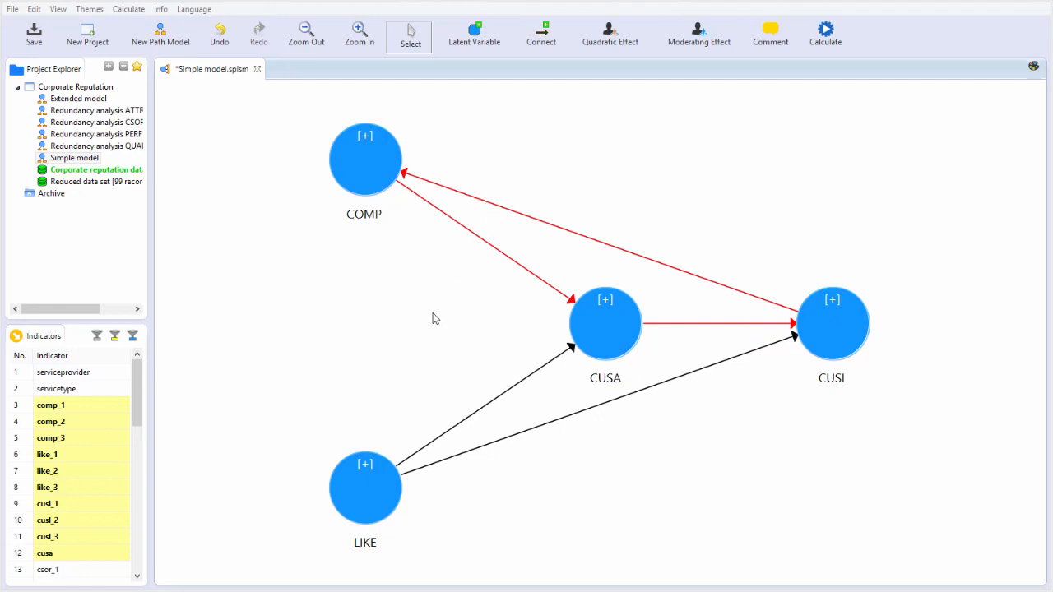
mouse_move(425, 237)
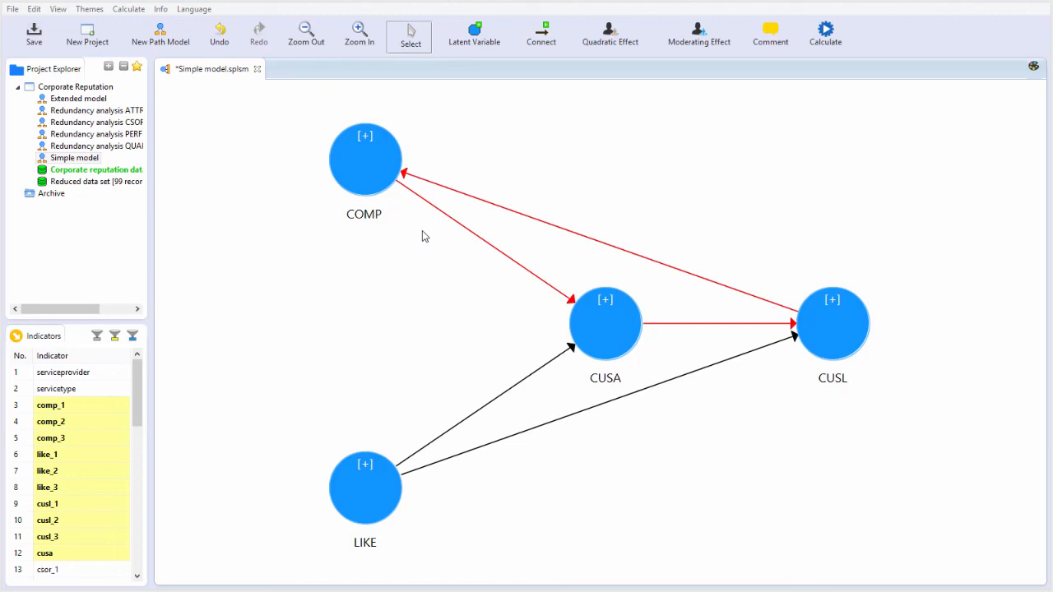
mouse_move(640, 187)
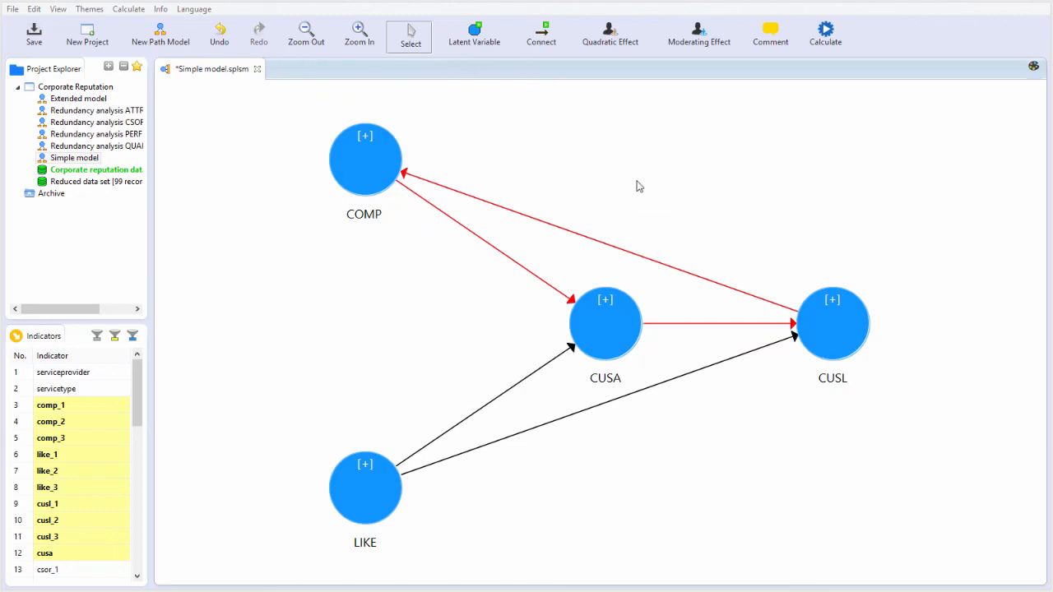
mouse_move(734, 234)
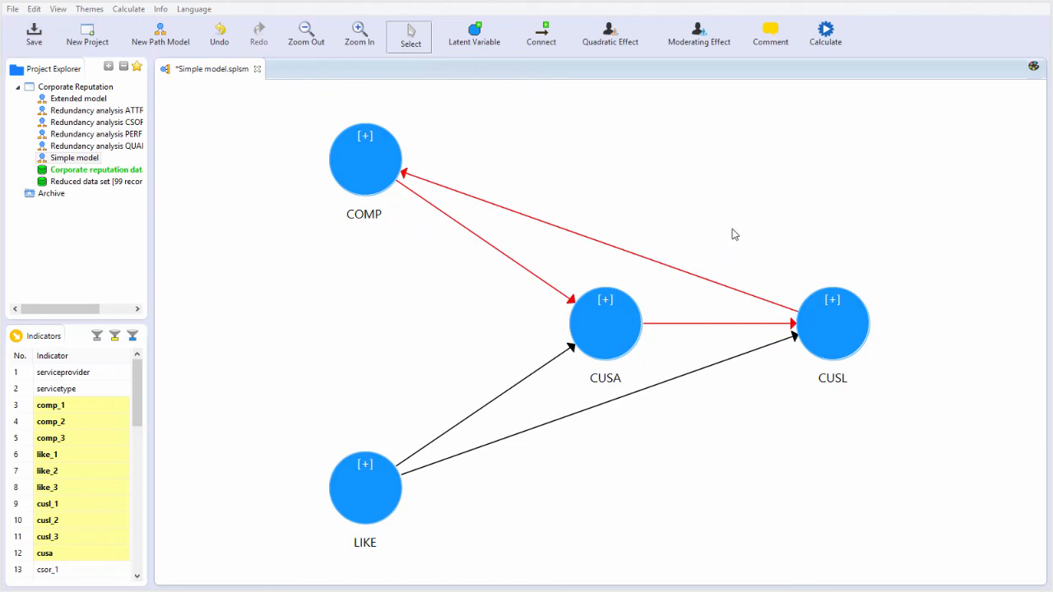
mouse_move(718, 237)
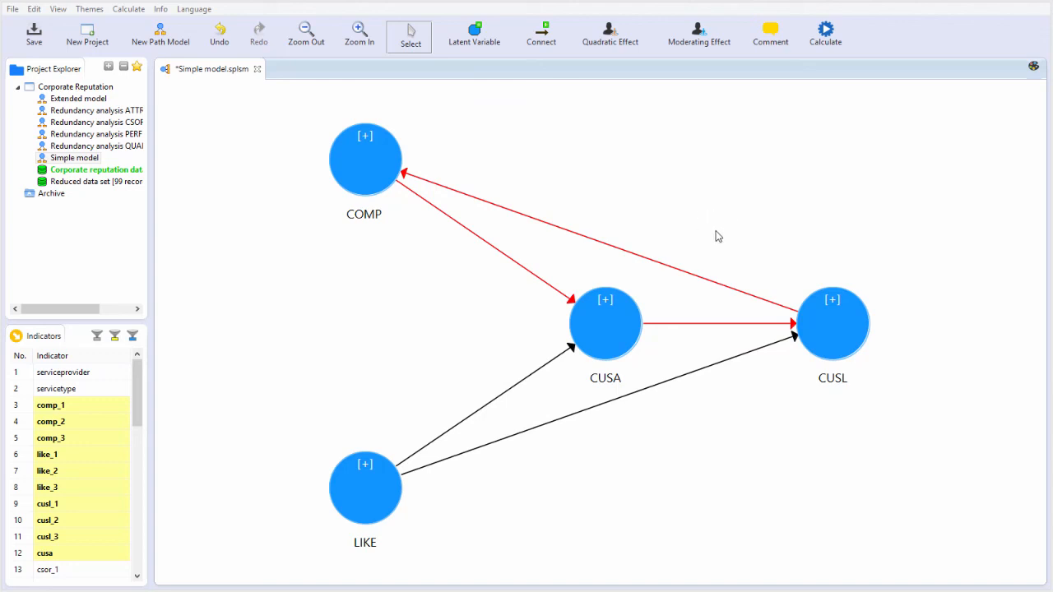
mouse_move(209, 171)
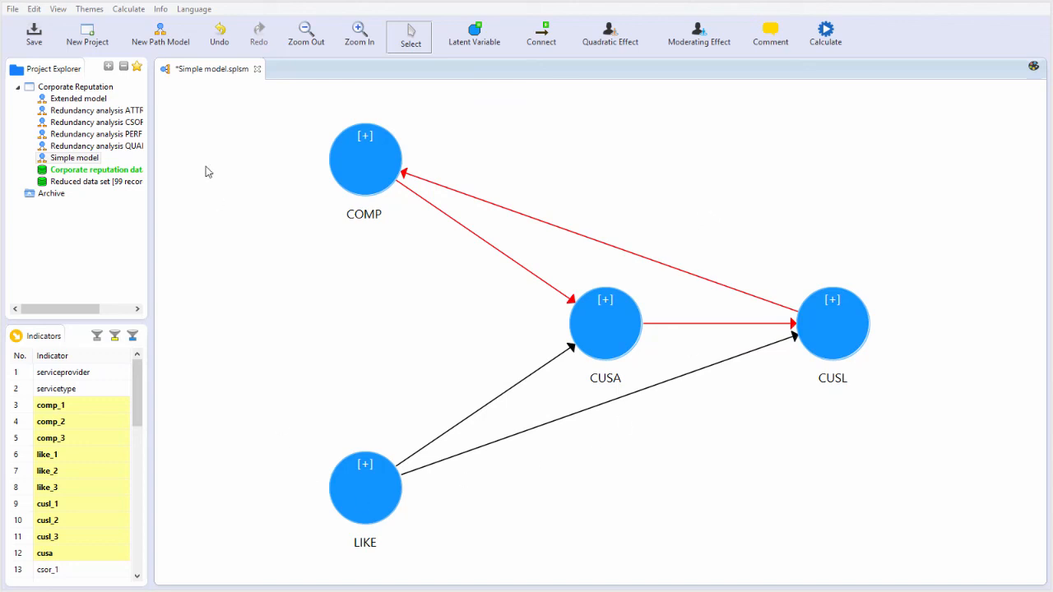
mouse_move(577, 345)
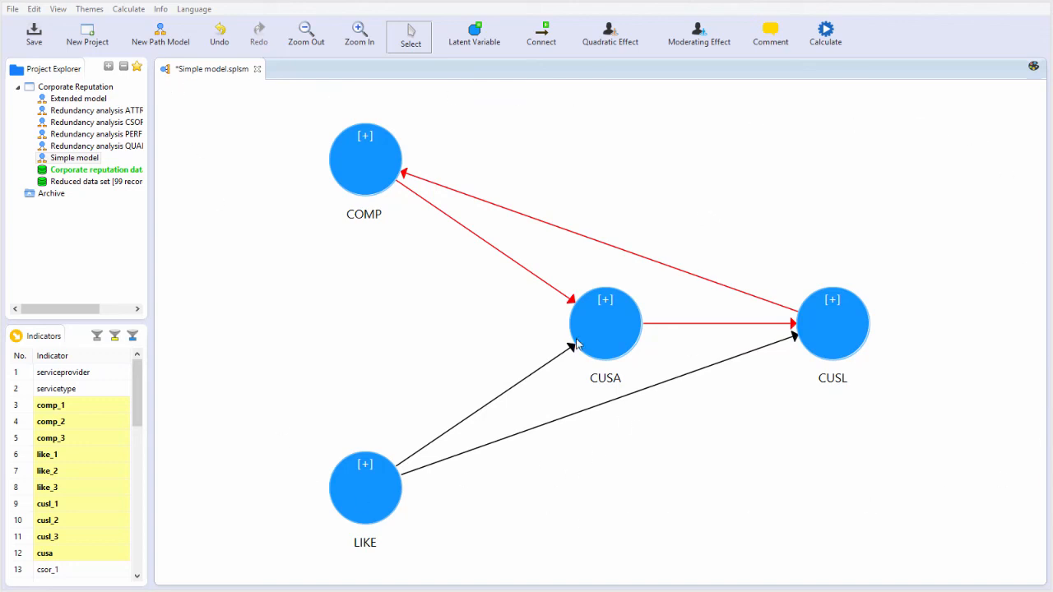
mouse_move(740, 421)
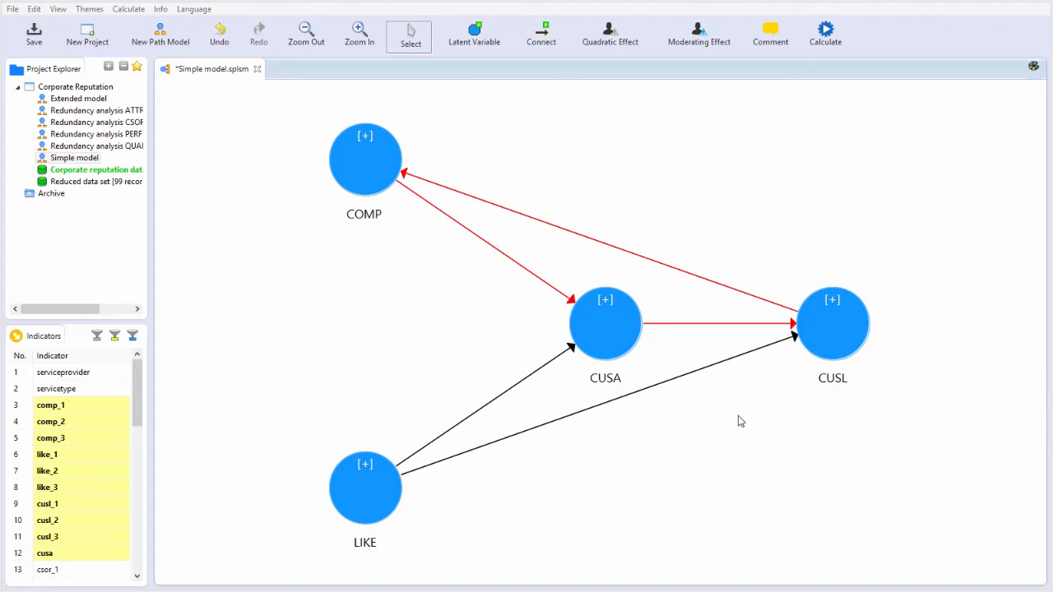
mouse_move(570, 319)
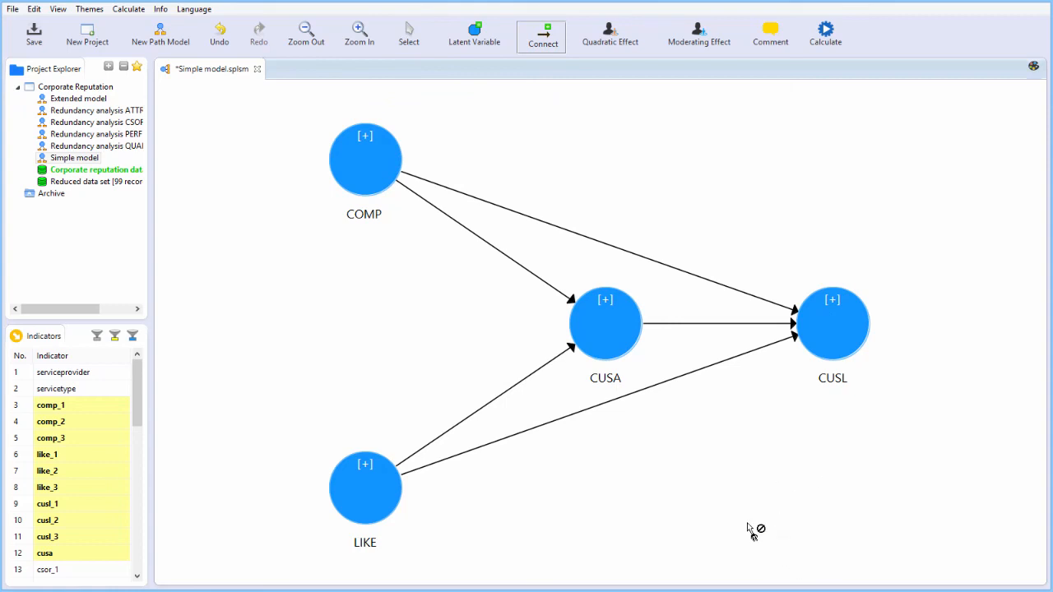
mouse_move(887, 469)
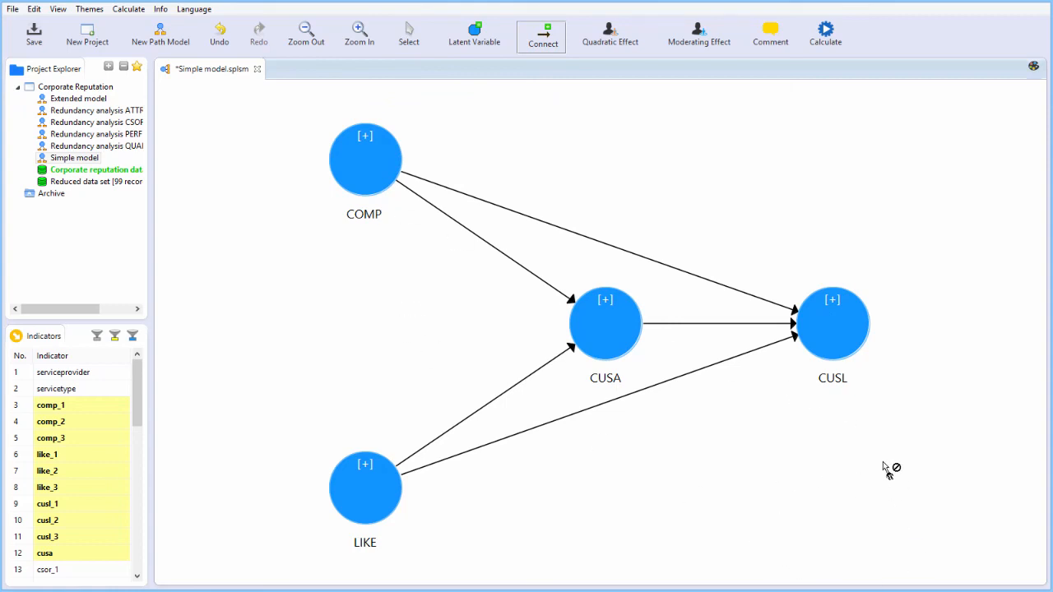